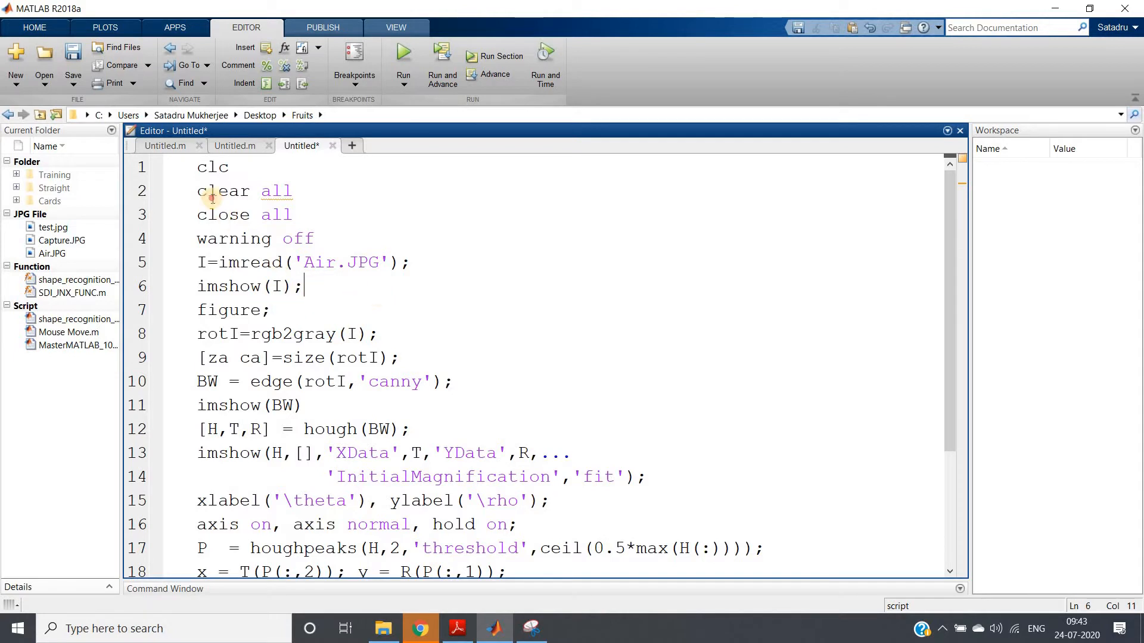
# - Evaluate the selected opening lines so the aerial airfield photo shows in a maximized Figure 1
pyautogui.rightClick(219, 203)
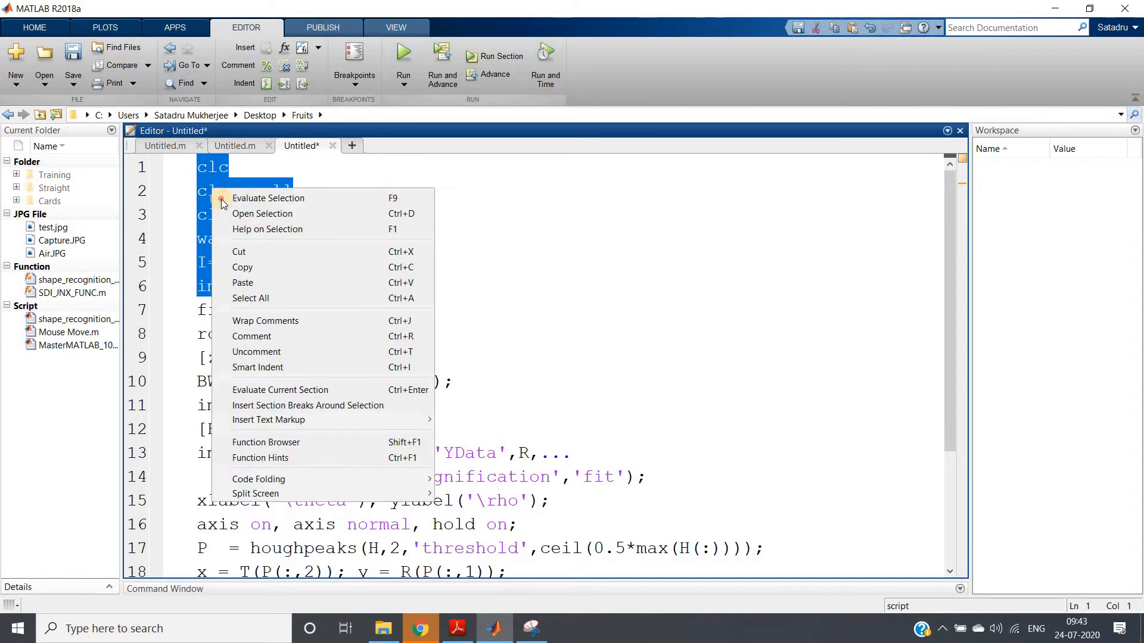
pyautogui.click(268, 198)
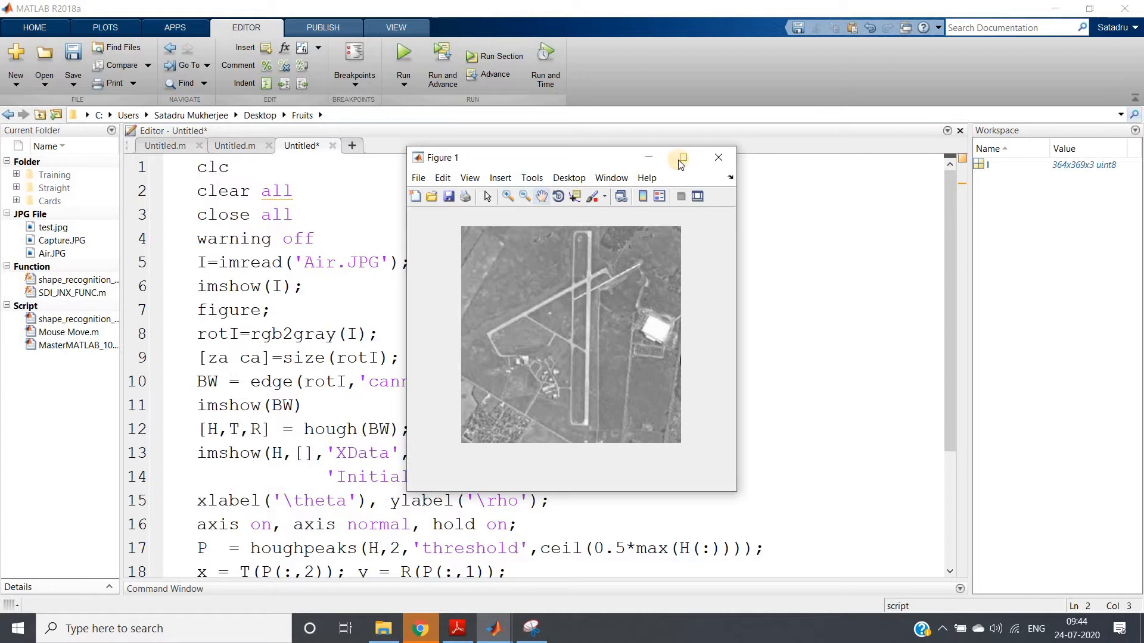
pyautogui.click(679, 157)
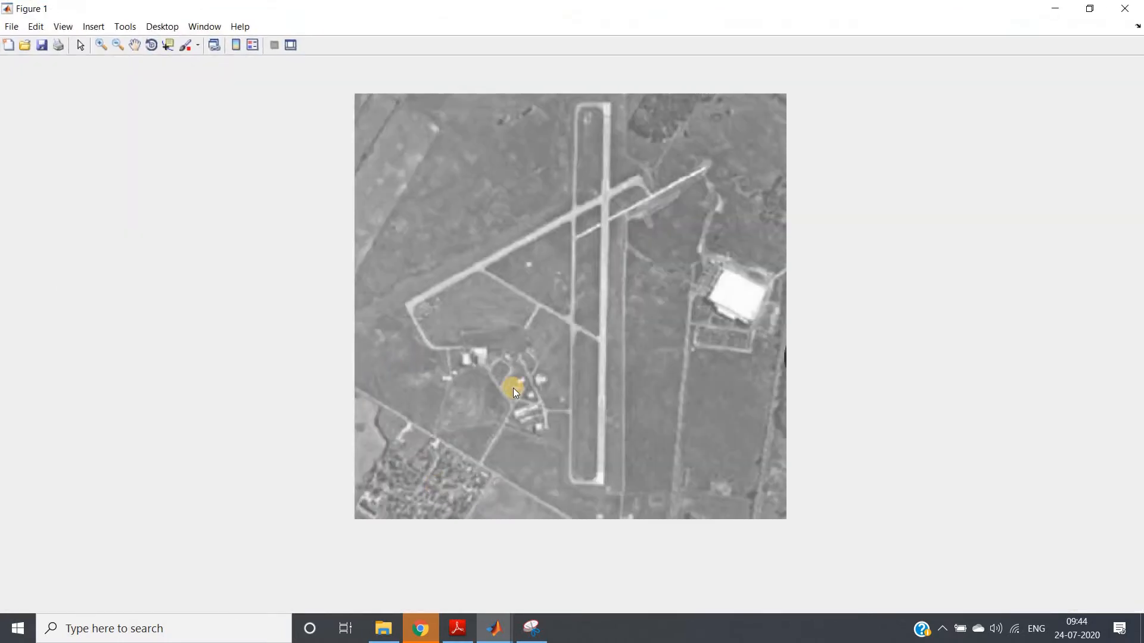
pyautogui.moveTo(540, 419)
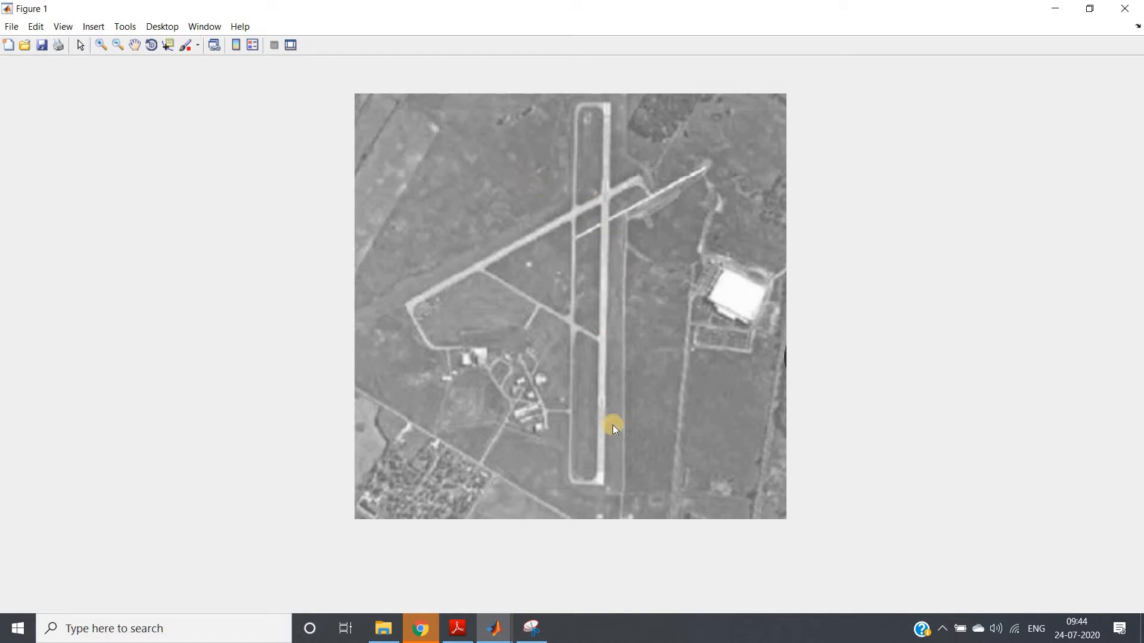
pyautogui.moveTo(609, 141)
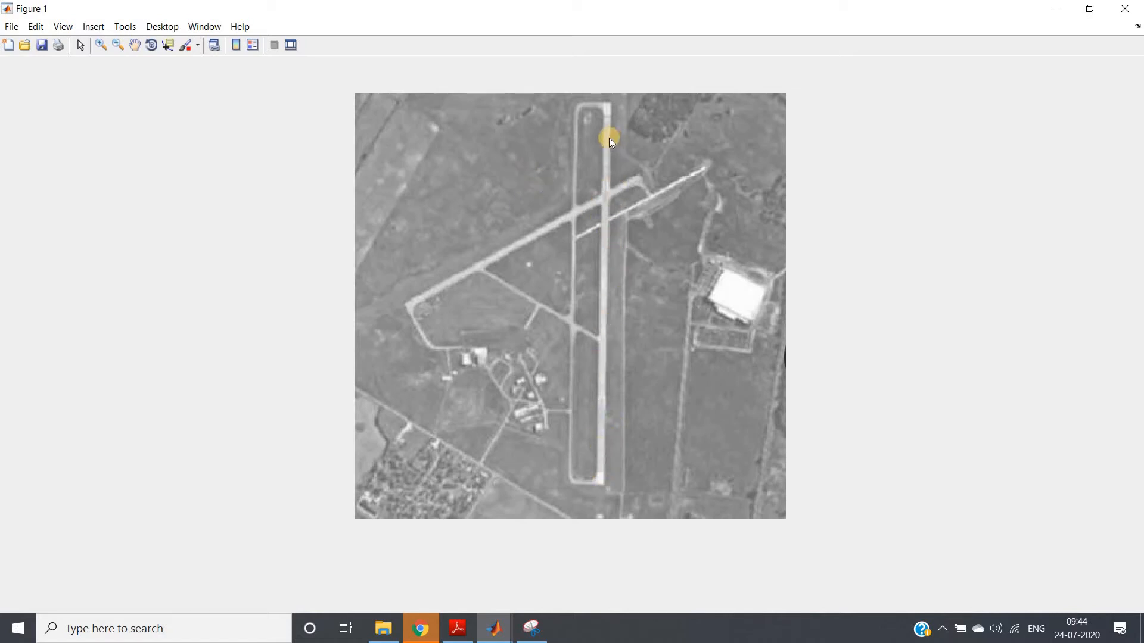
pyautogui.moveTo(608, 221)
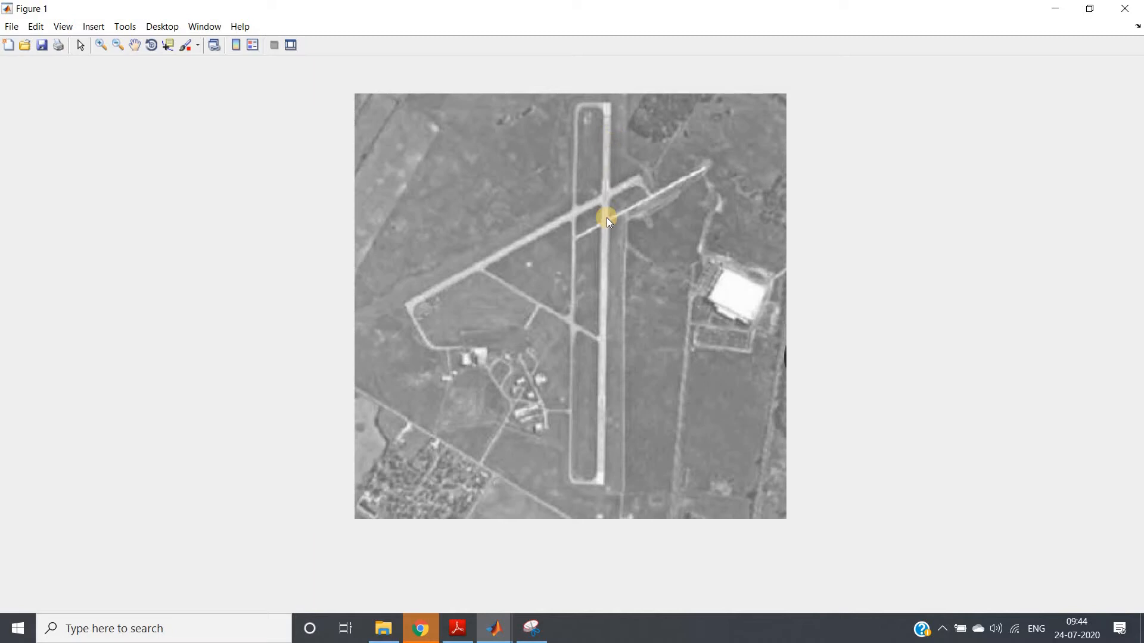
pyautogui.moveTo(689, 396)
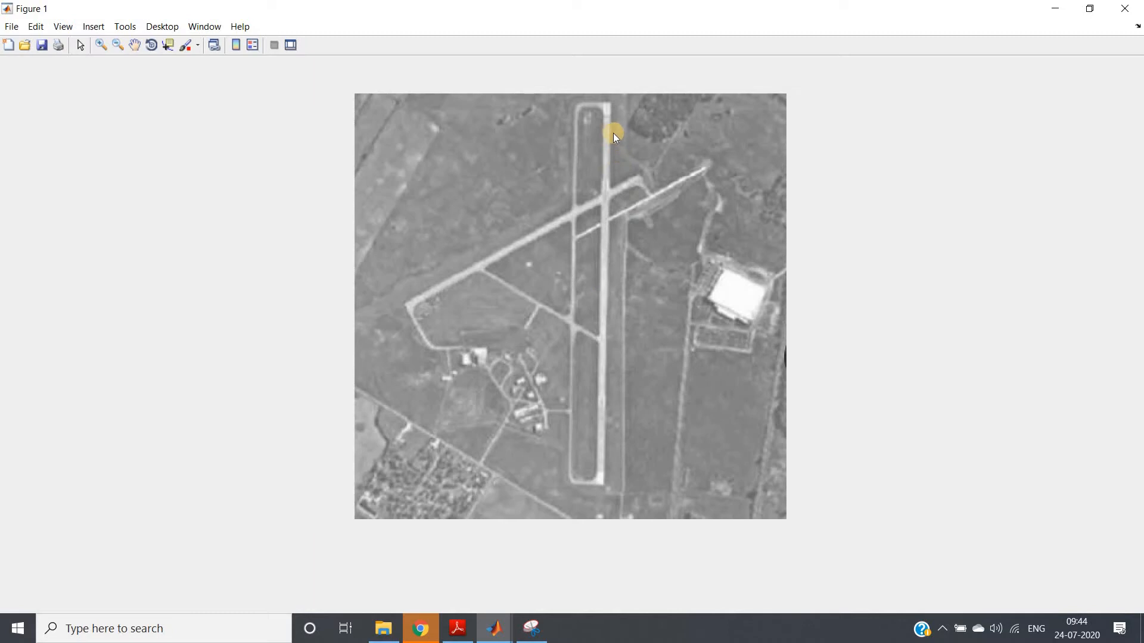
pyautogui.moveTo(605, 142)
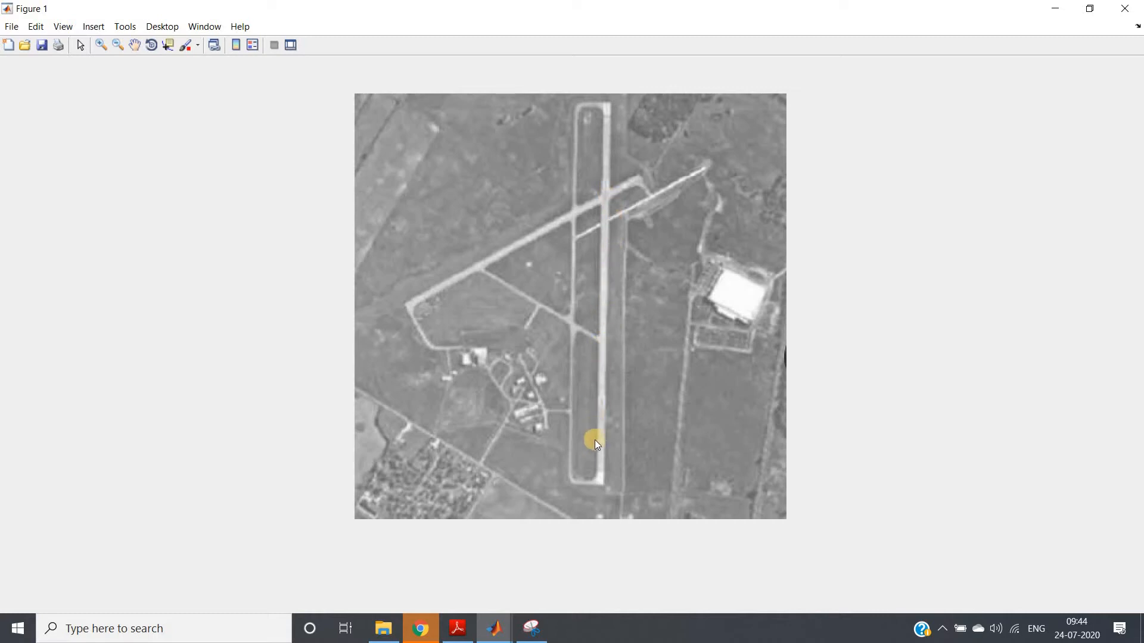
pyautogui.moveTo(604, 334)
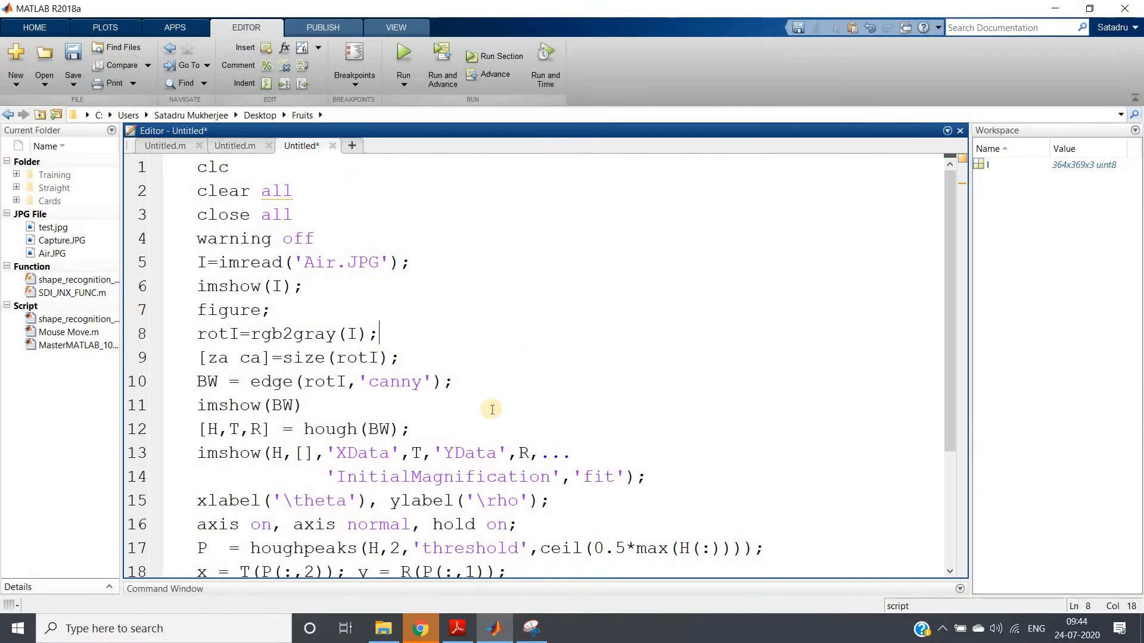
pyautogui.scroll(-3)
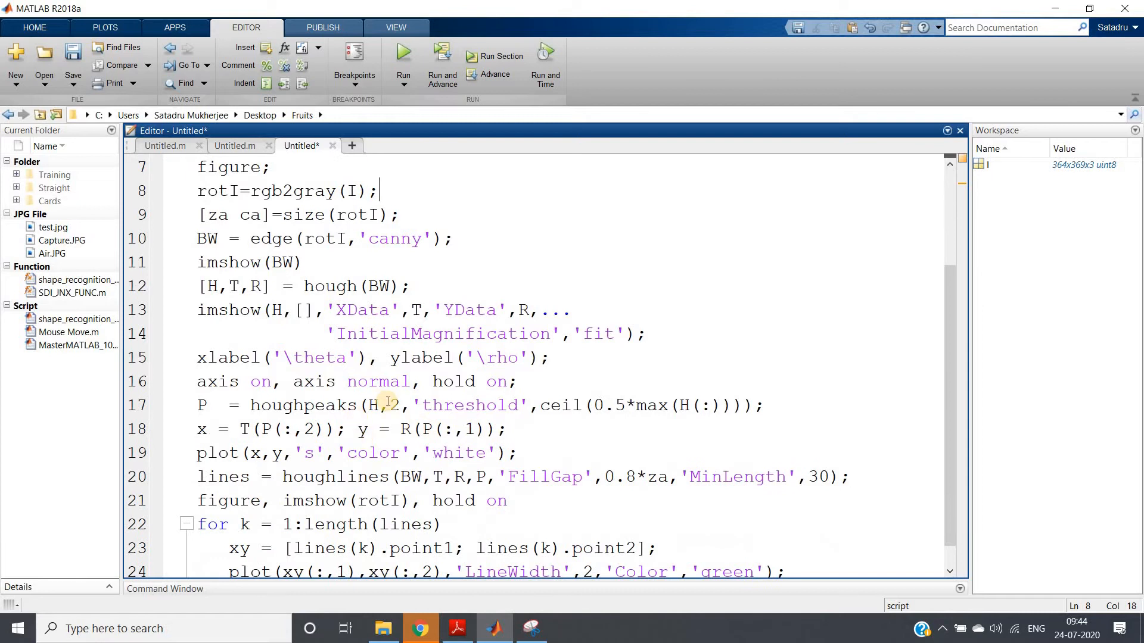
pyautogui.doubleClick(394, 406)
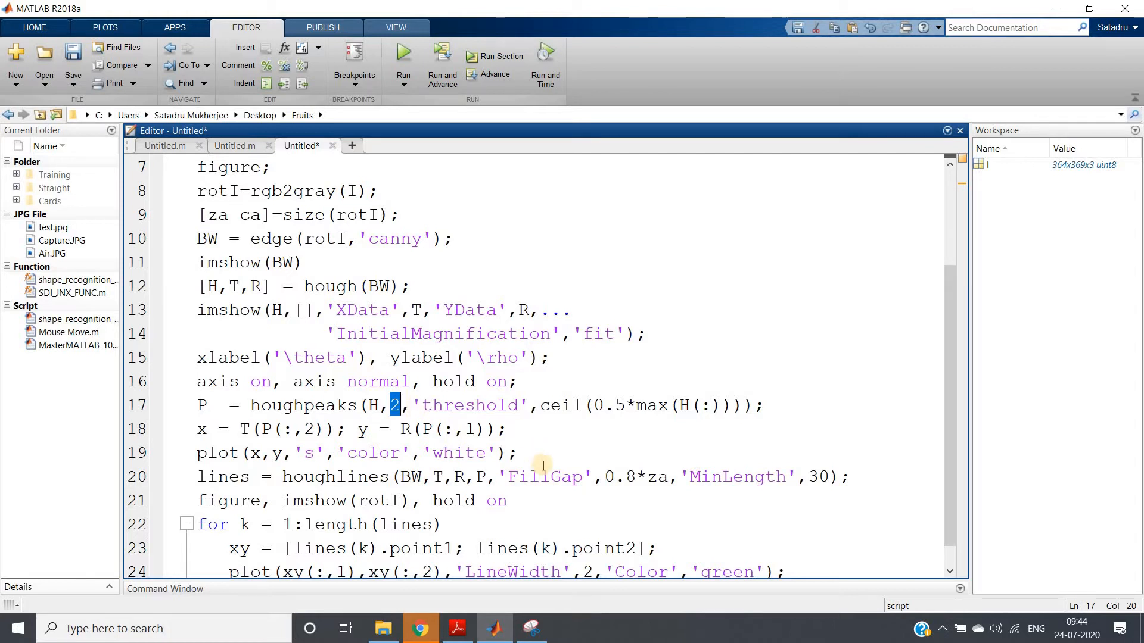
pyautogui.doubleClick(544, 477)
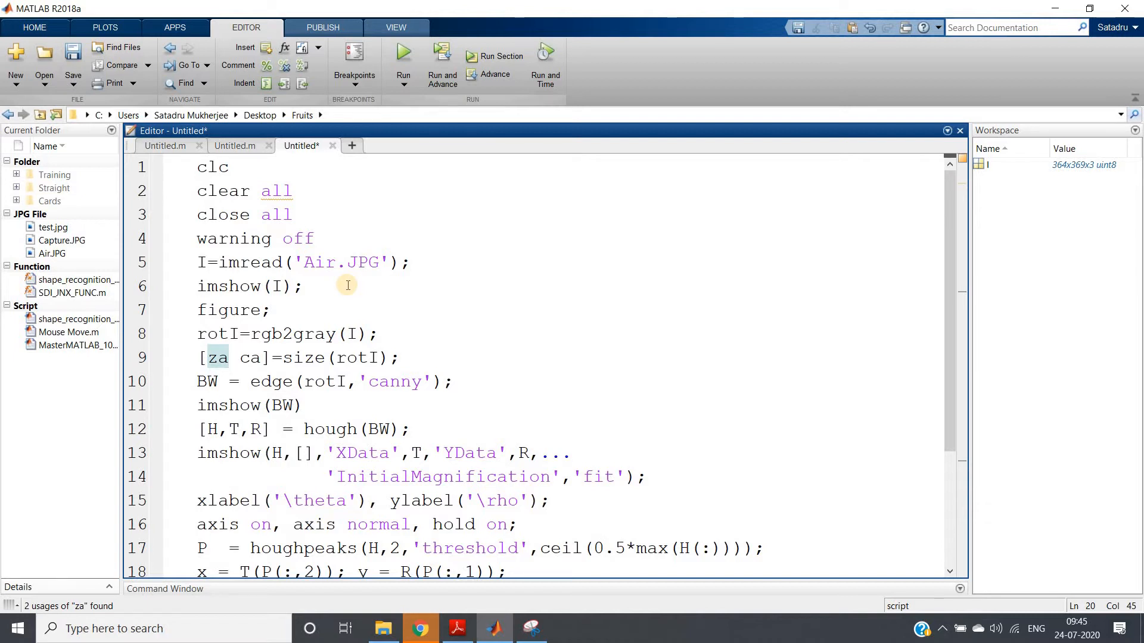
pyautogui.moveTo(364, 340)
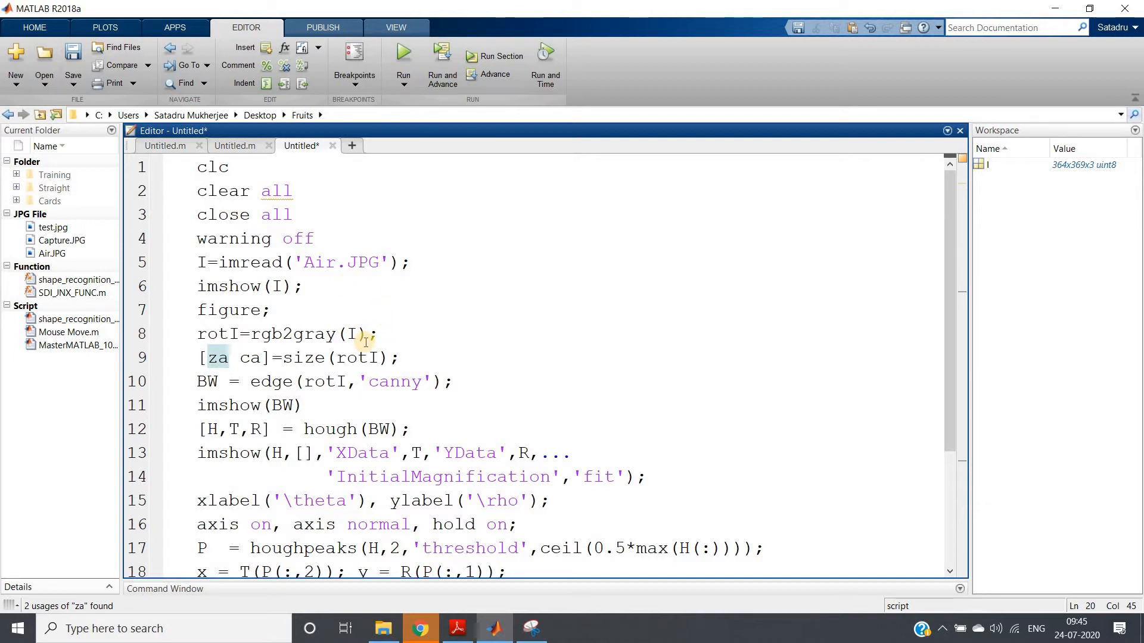
# - Highlight the za and ca size variables and the 0.8*za gap value to explain them
pyautogui.click(199, 358)
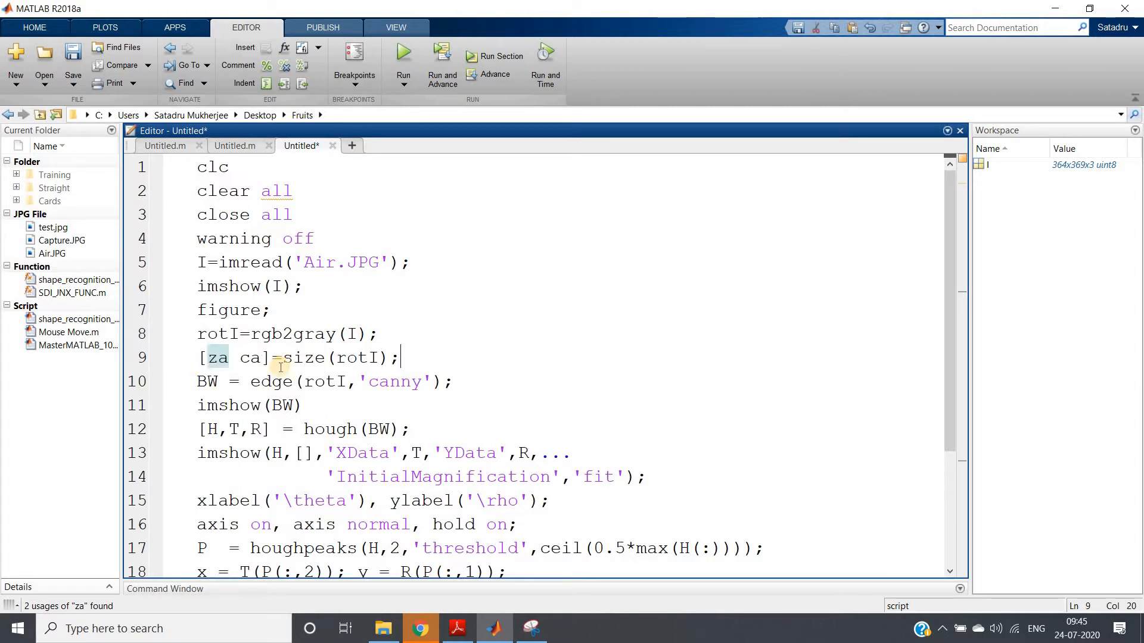
pyautogui.doubleClick(217, 358)
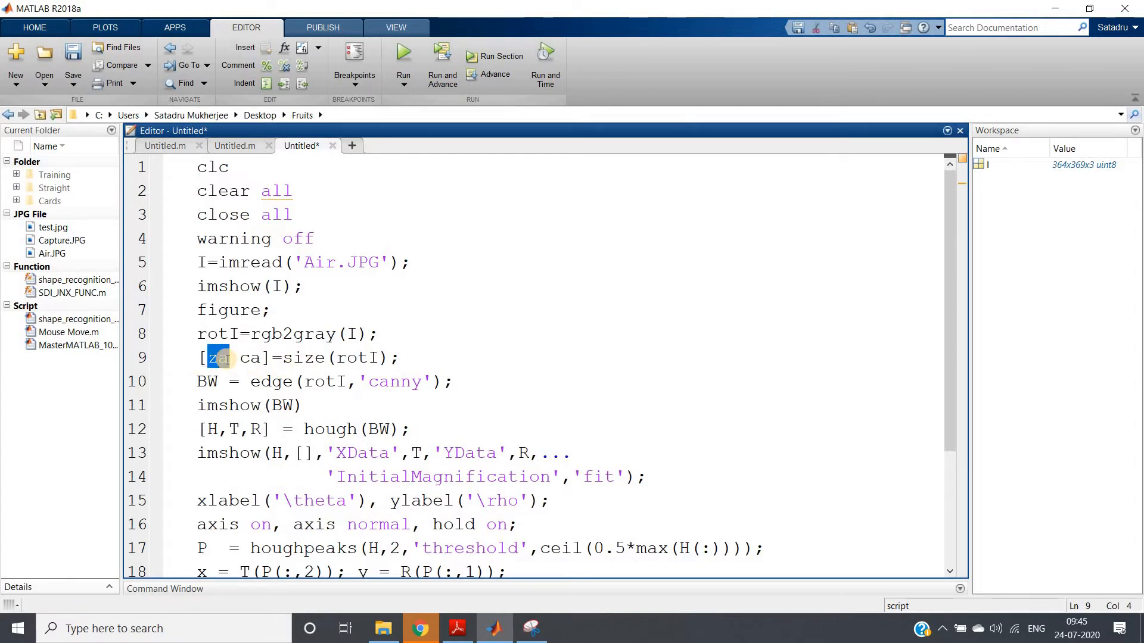
pyautogui.doubleClick(219, 358)
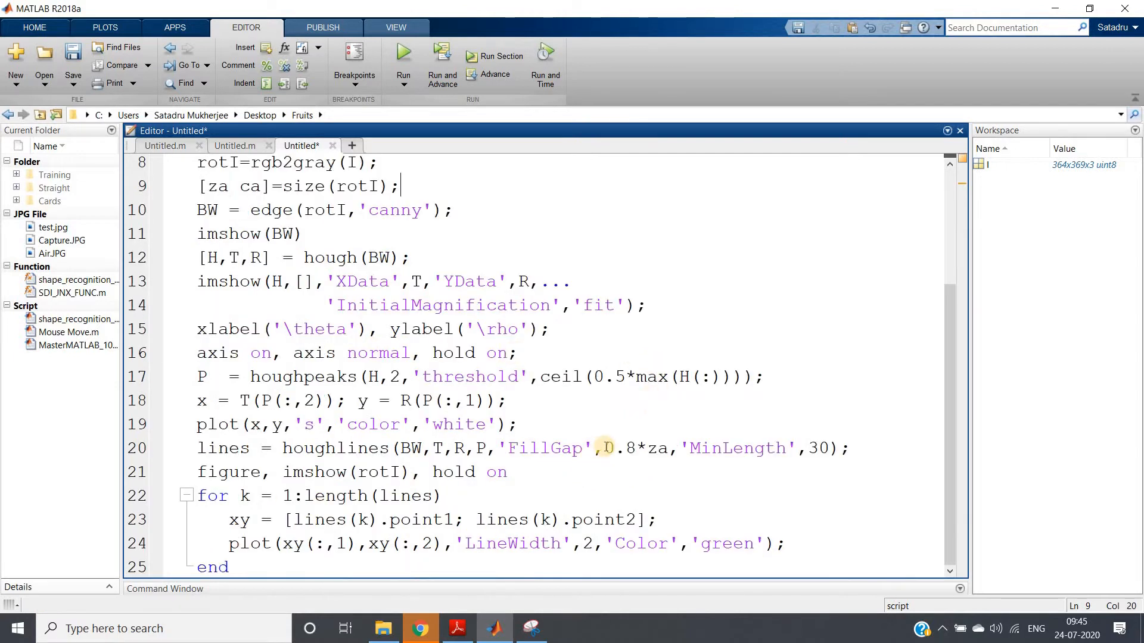
pyautogui.doubleClick(638, 448)
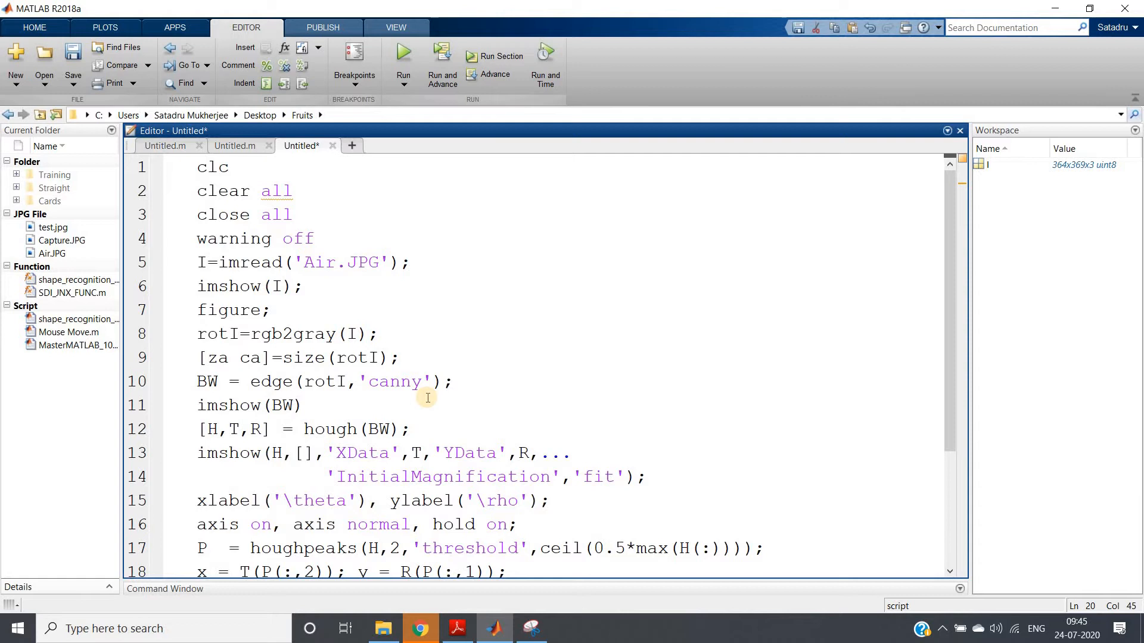
pyautogui.moveTo(241, 363)
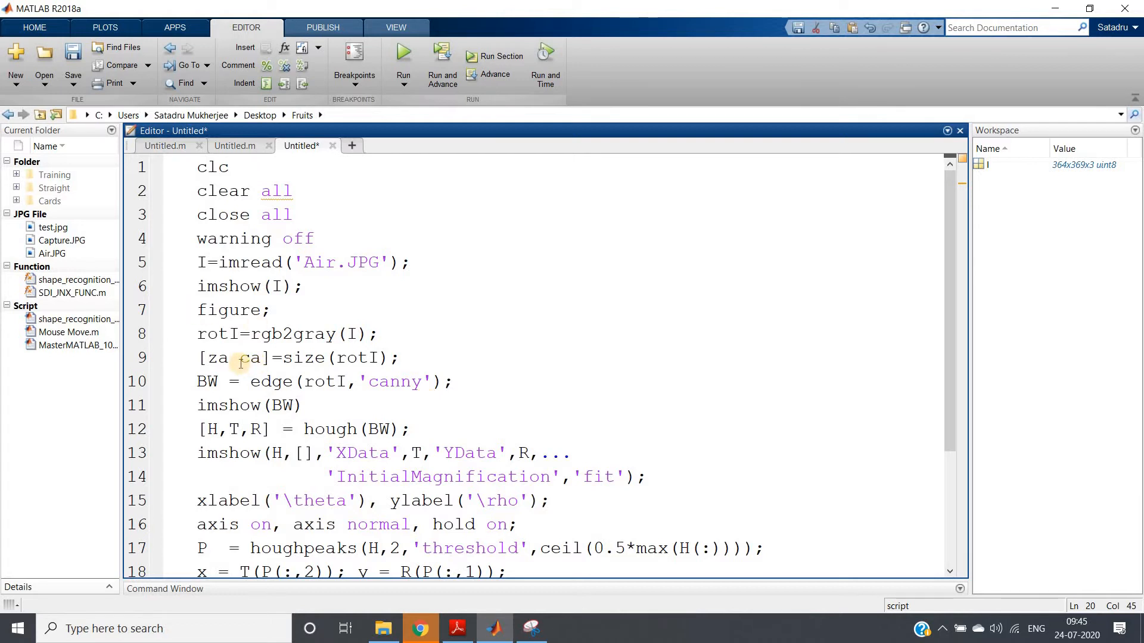
pyautogui.doubleClick(253, 358)
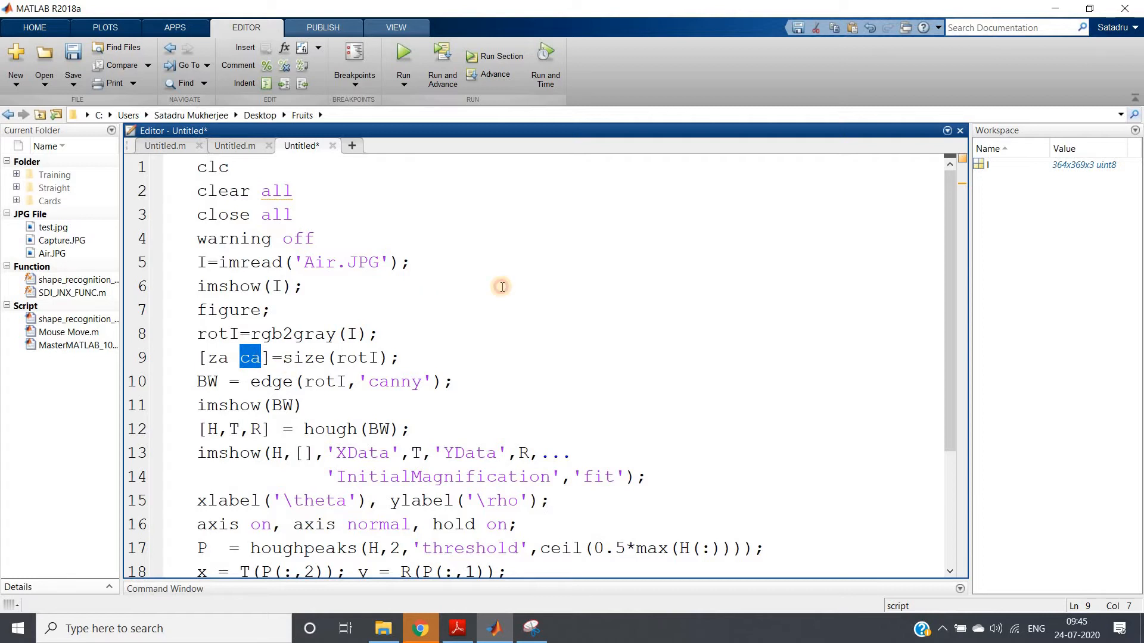
# - Run the whole Hough-transform script so its result figure starts opening
pyautogui.scroll(-3)
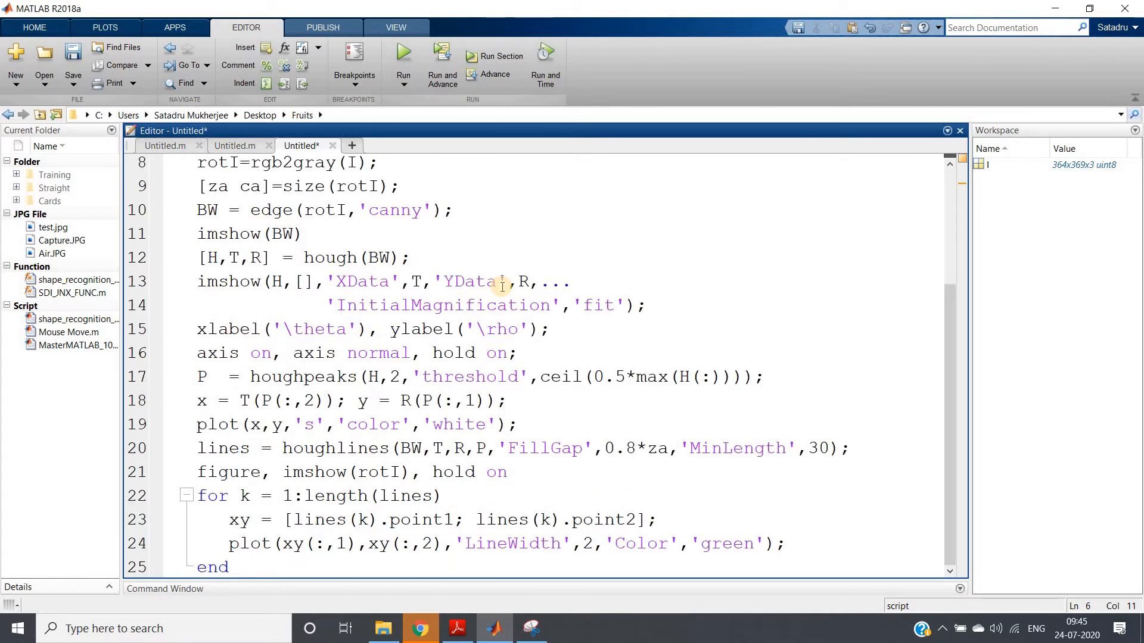
pyautogui.press('ctrl+a')
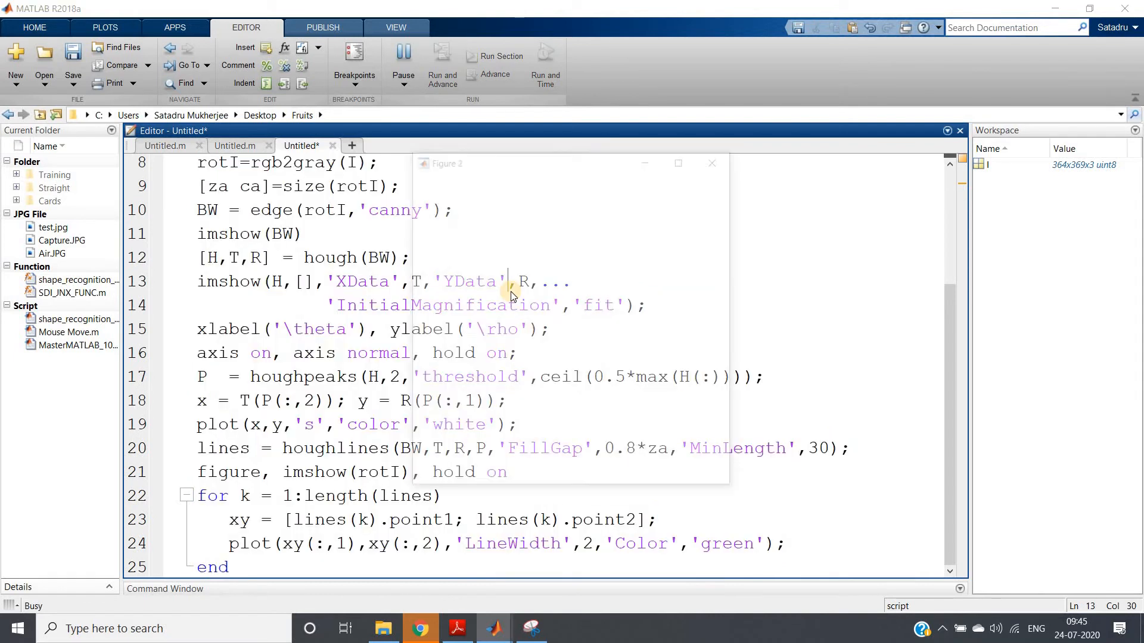
# - Maximize the Hough transform plot to inspect its two peak markers, then put the figure windows away
pyautogui.click(403, 65)
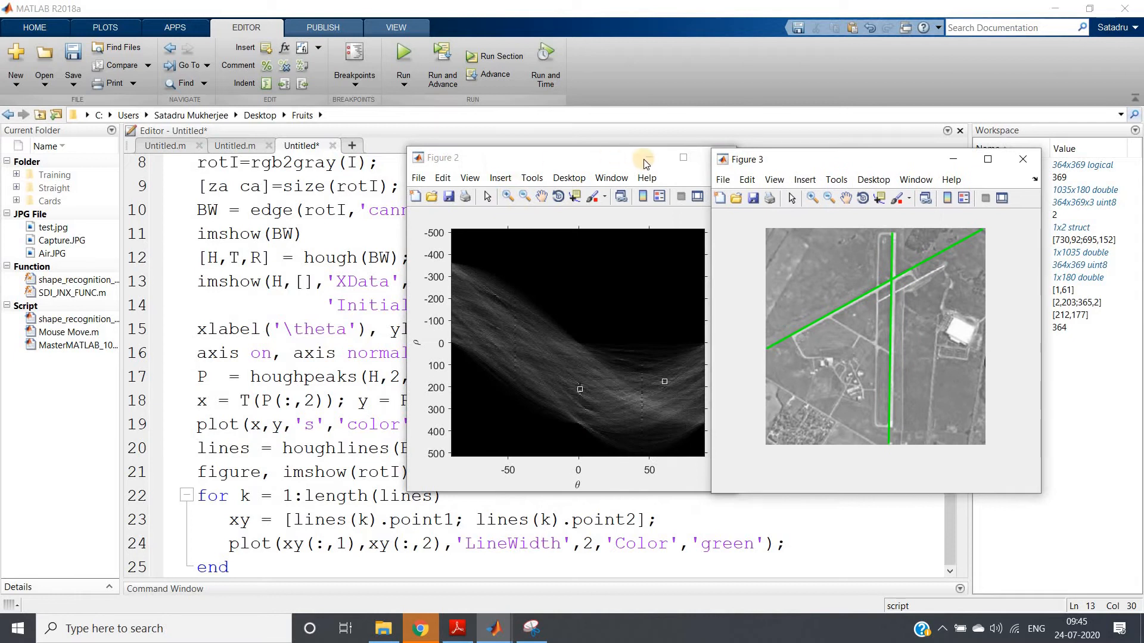
pyautogui.click(682, 159)
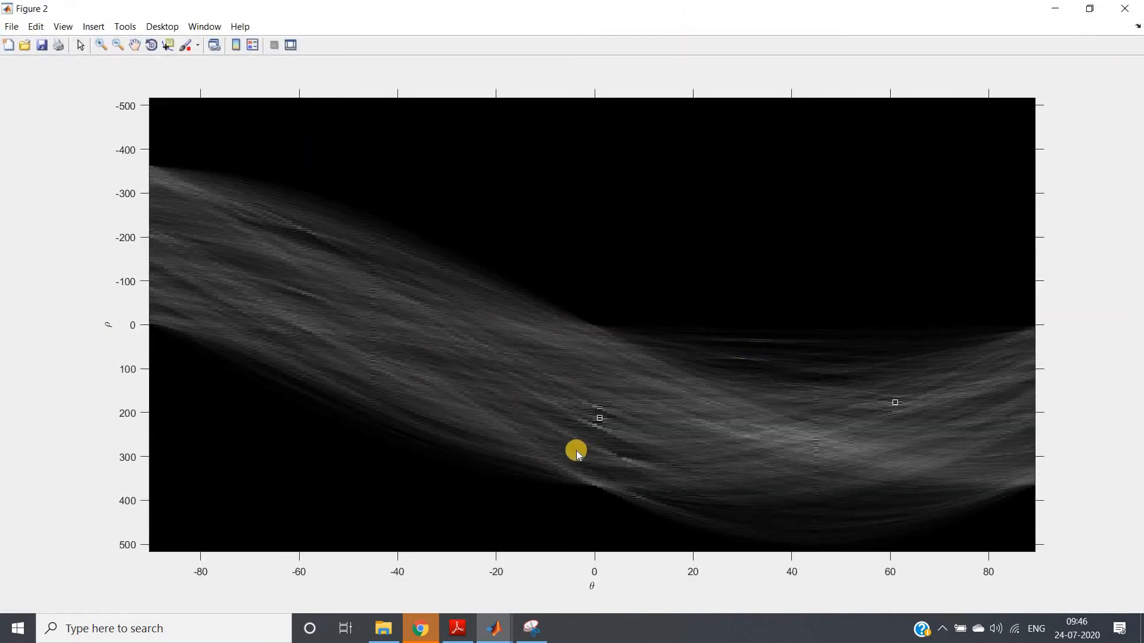
pyautogui.moveTo(575, 451); pyautogui.dragTo(874, 407)
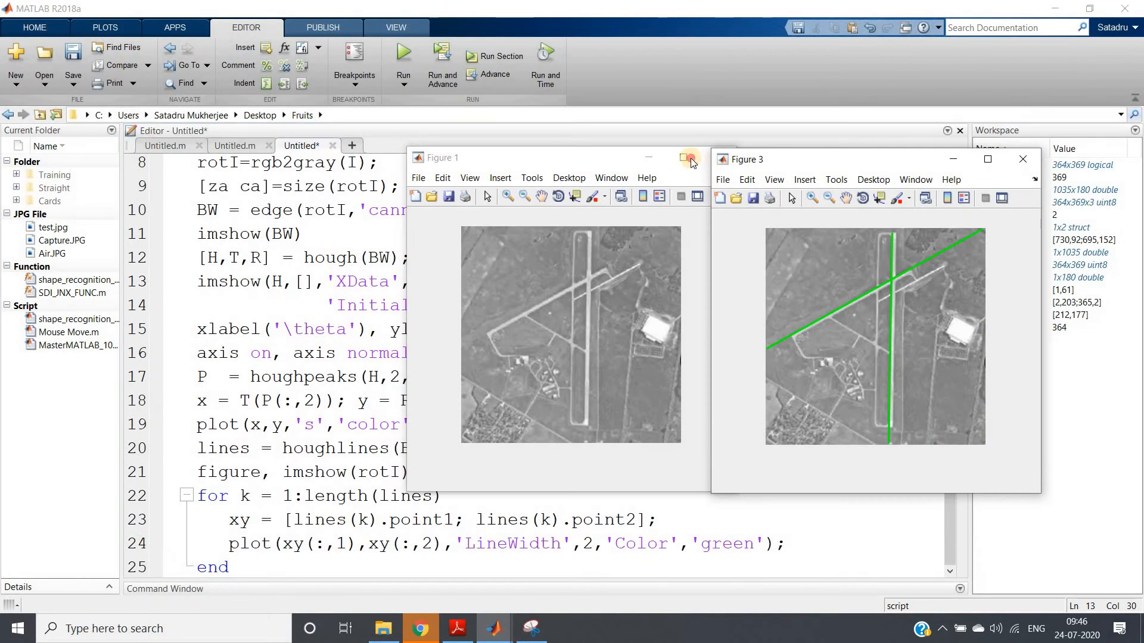
pyautogui.click(689, 160)
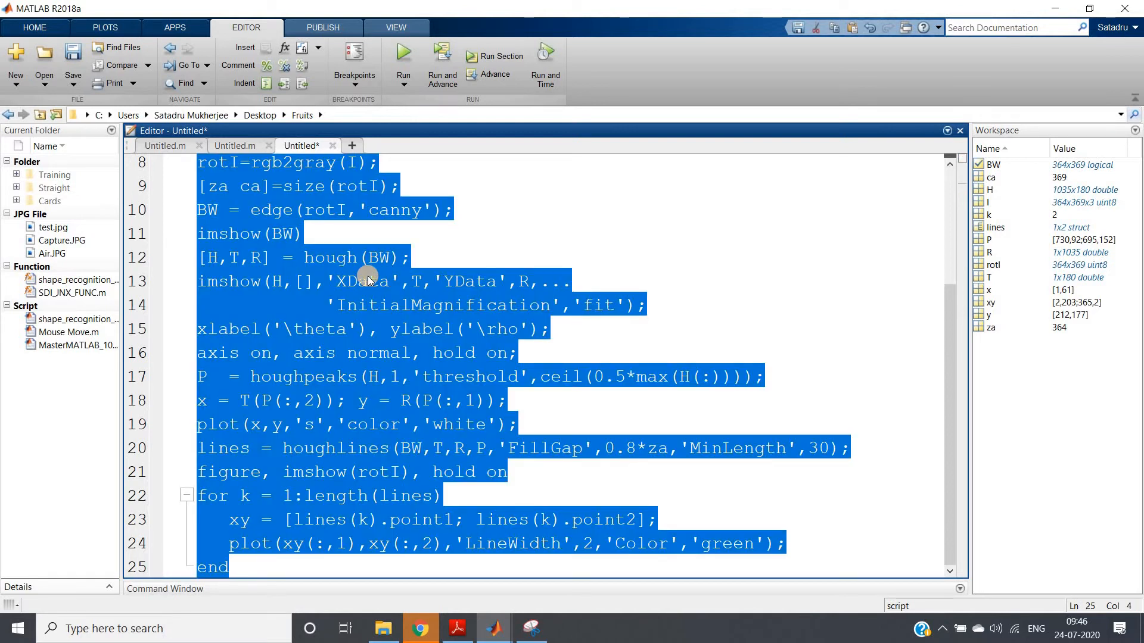
# - Run the single-peak script to draw one green runway line, then close Figure 1 and Figure 3
pyautogui.click(402, 62)
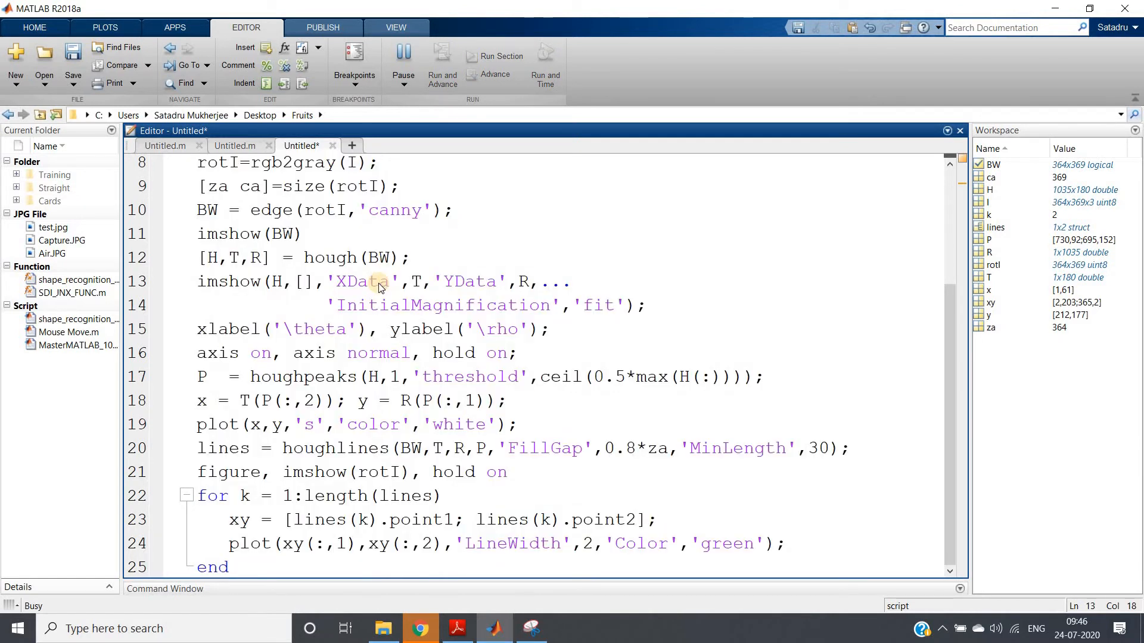
pyautogui.click(403, 56)
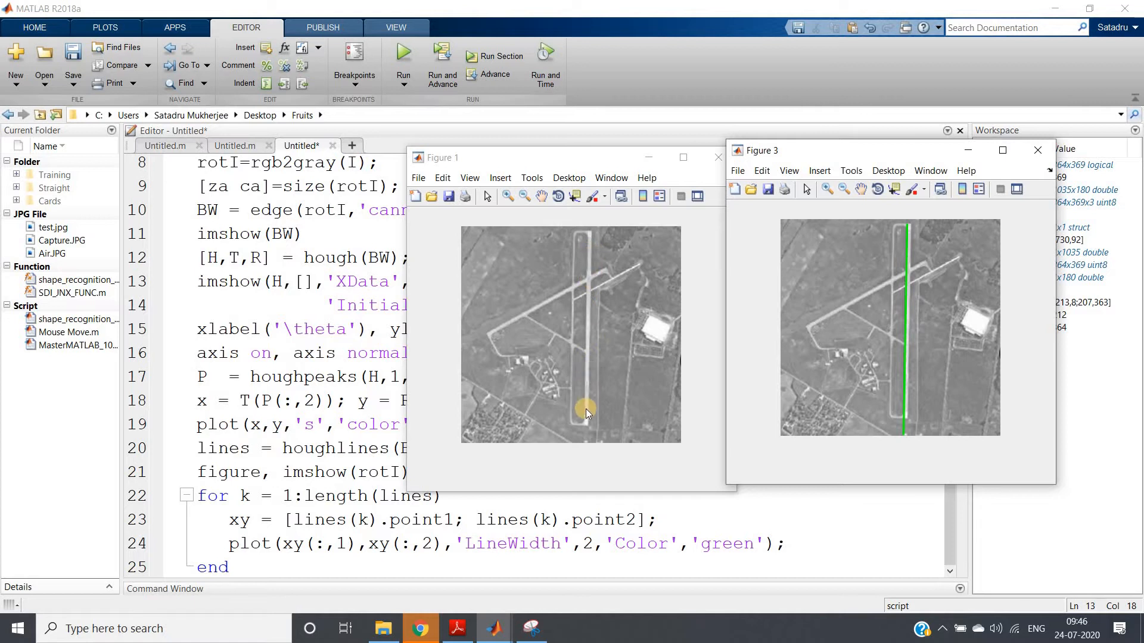
pyautogui.moveTo(880, 289)
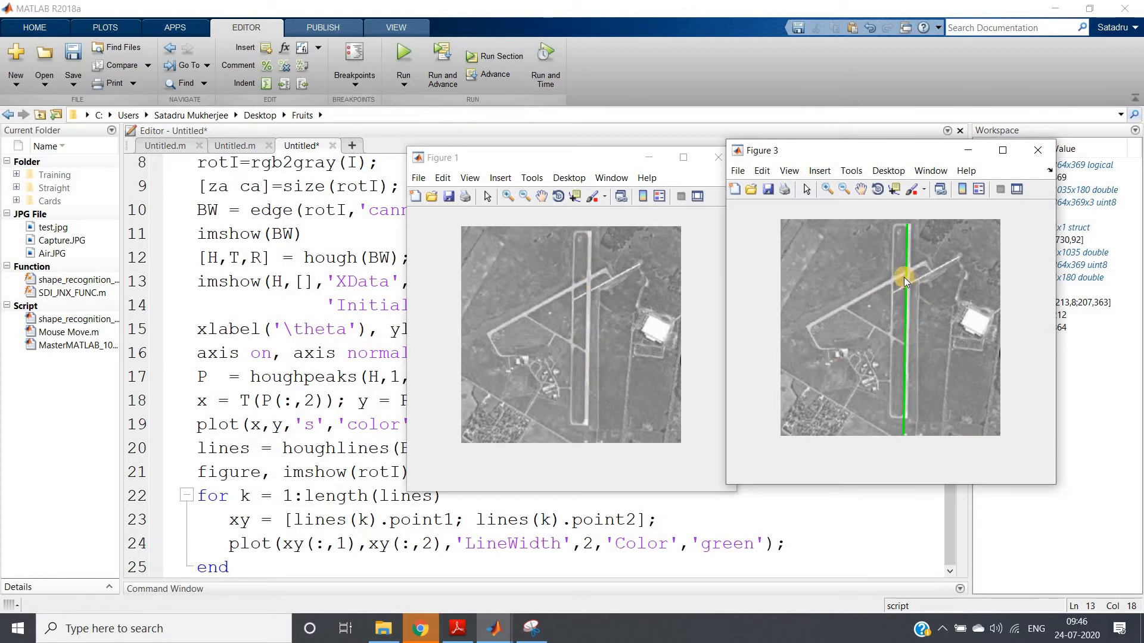
pyautogui.click(718, 157)
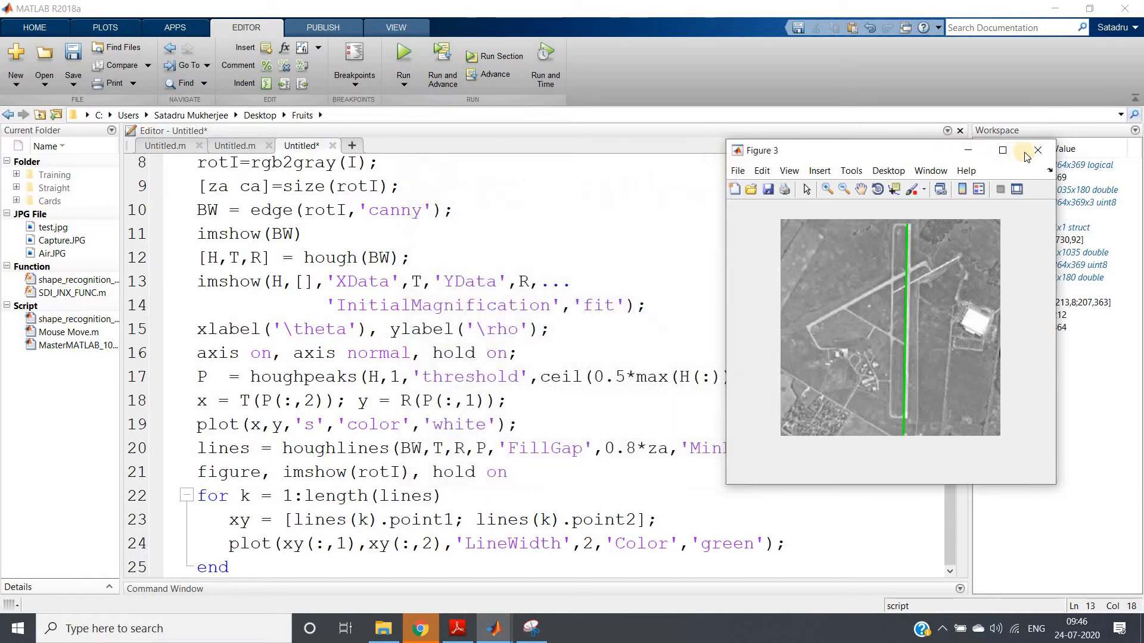
pyautogui.click(1036, 150)
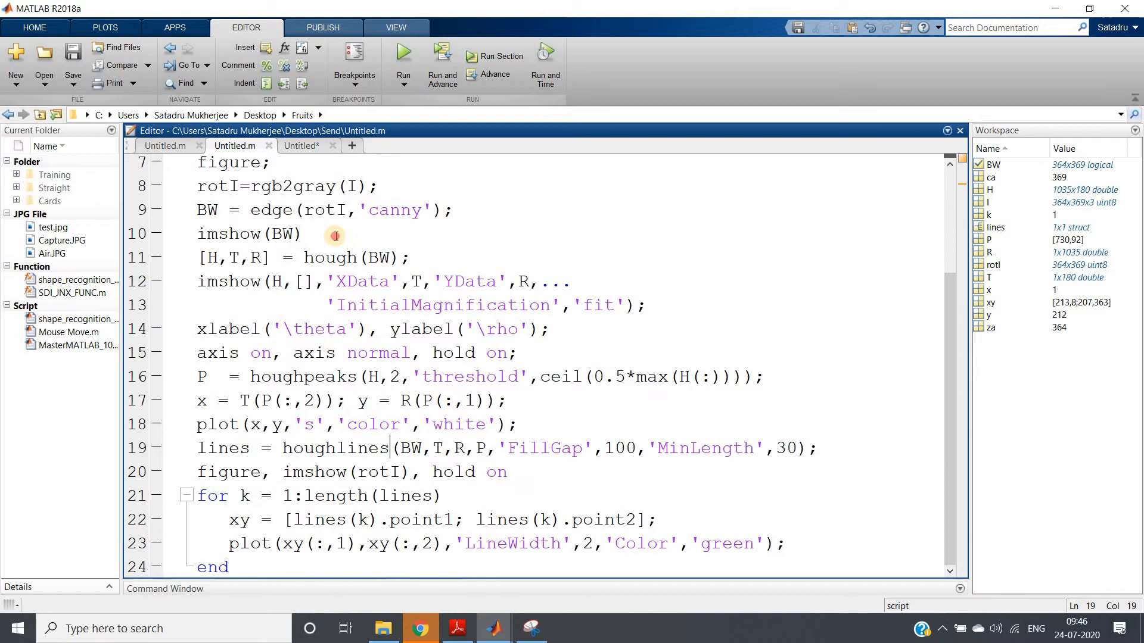
# - Switch to the Untitled.m Capture.JPG script and select its opening image-loading lines
pyautogui.scroll(3)
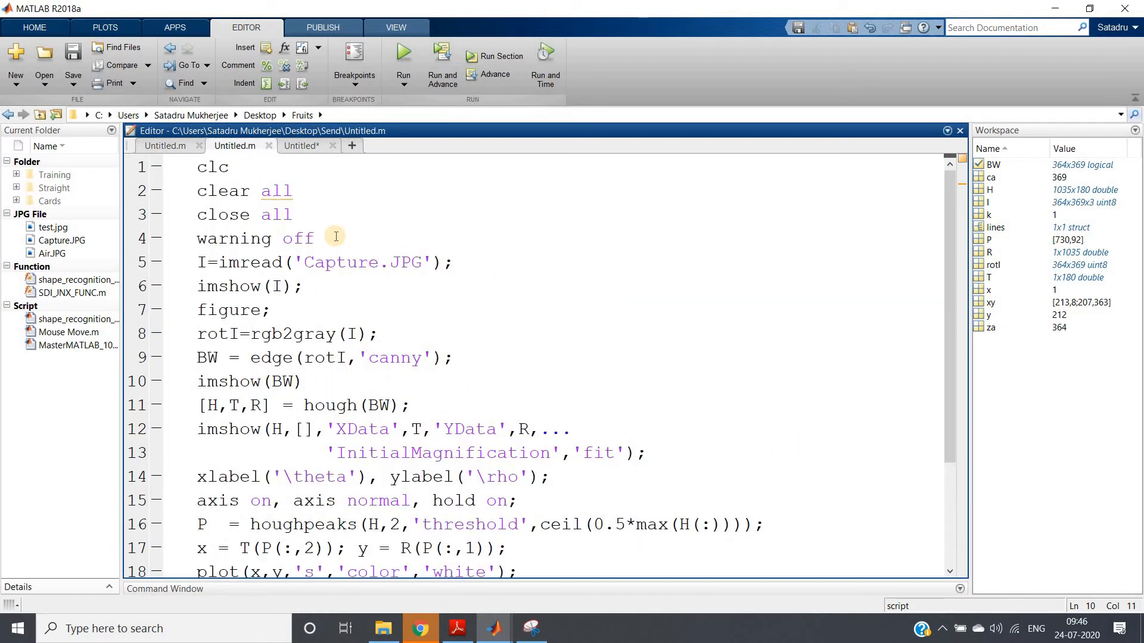
pyautogui.click(302, 381)
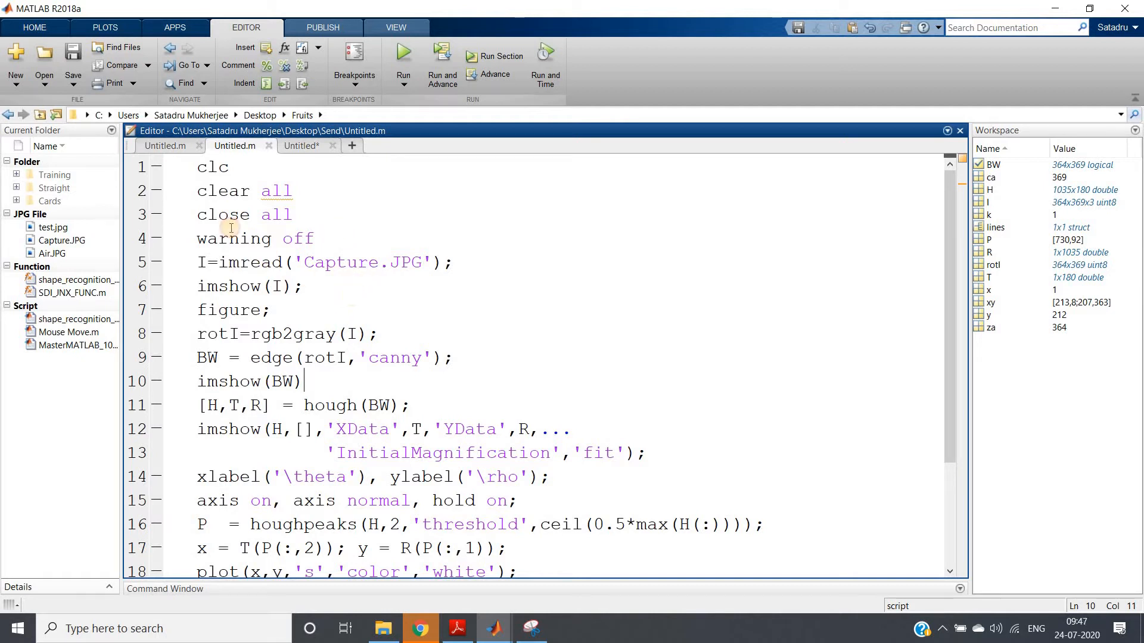
pyautogui.moveTo(207, 215); pyautogui.dragTo(331, 286)
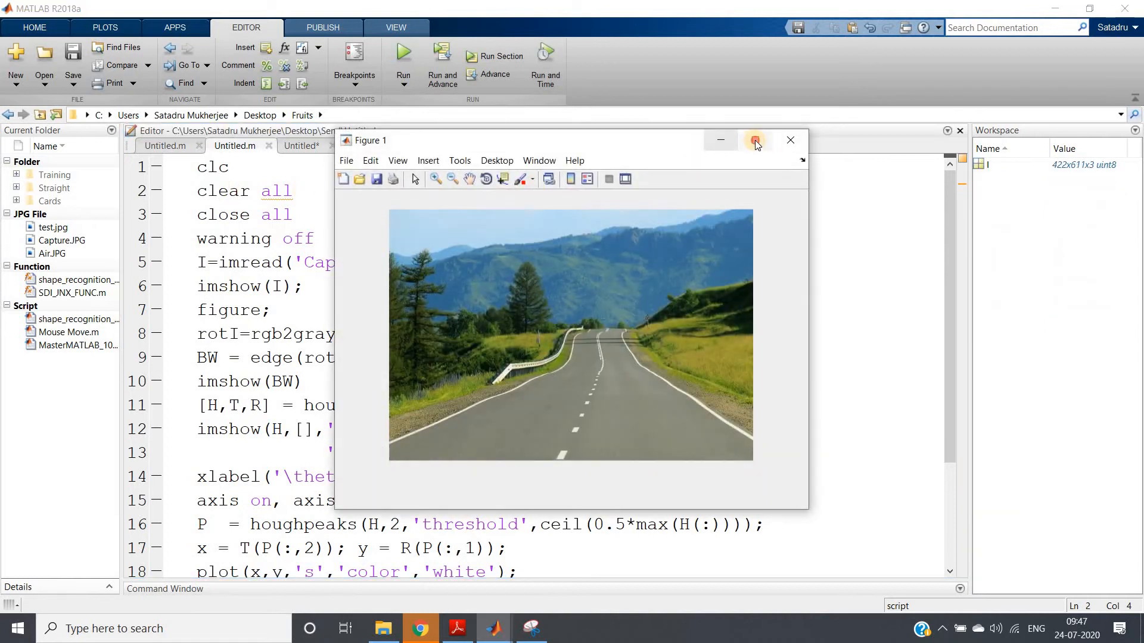
# - View the road photo figure, then insert a blank line after the Canny edge-detection line
pyautogui.click(754, 140)
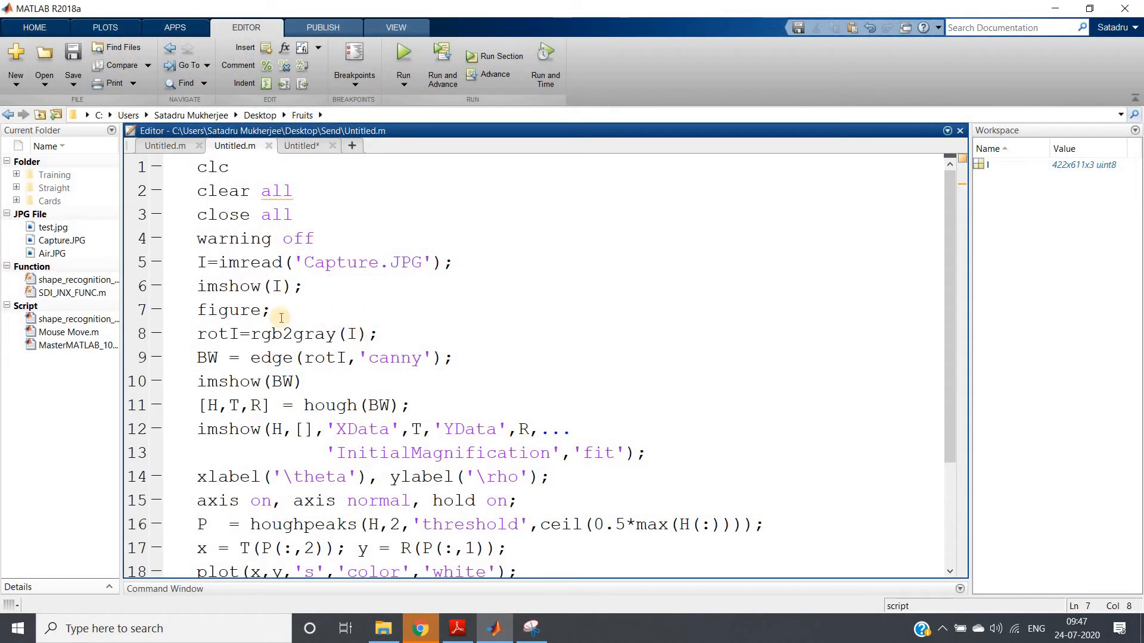
pyautogui.moveTo(386, 358)
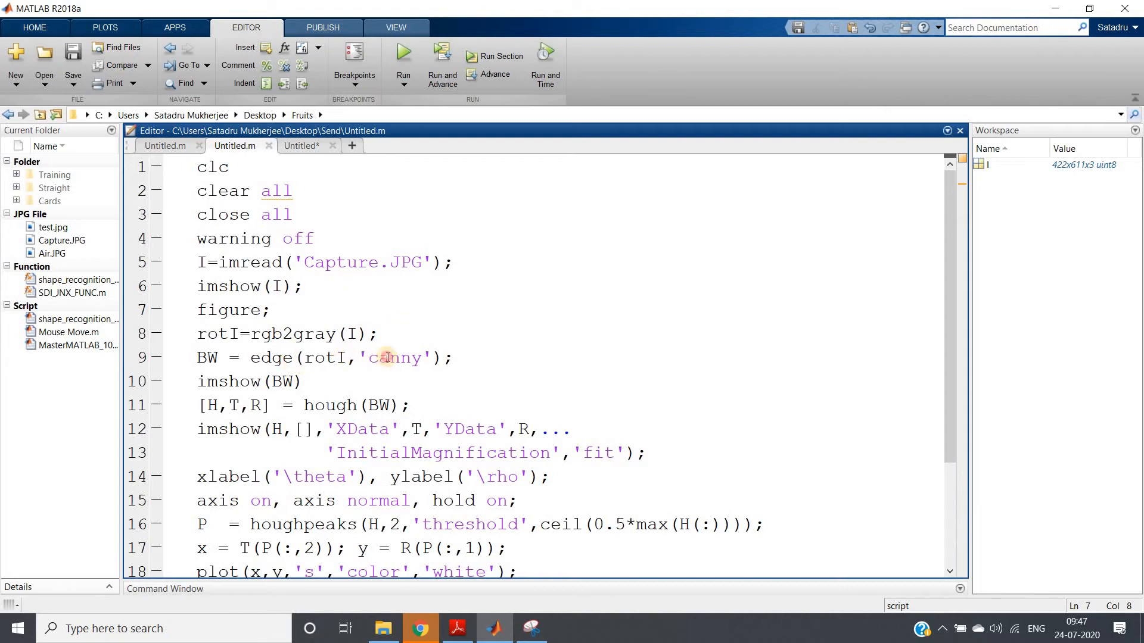
pyautogui.click(451, 357)
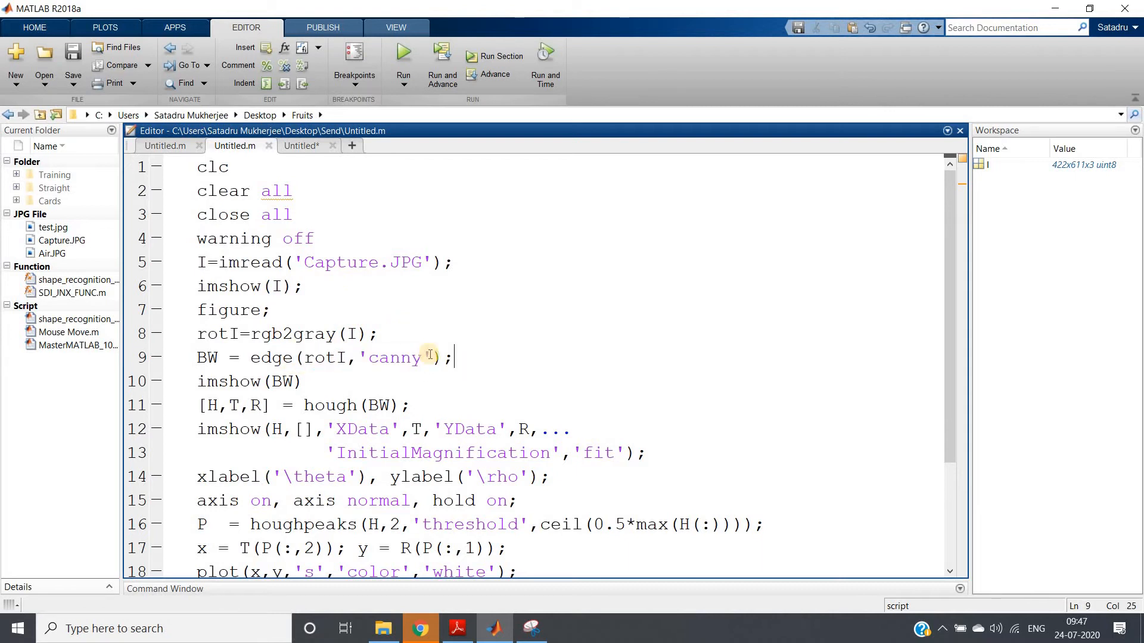
pyautogui.scroll(-3)
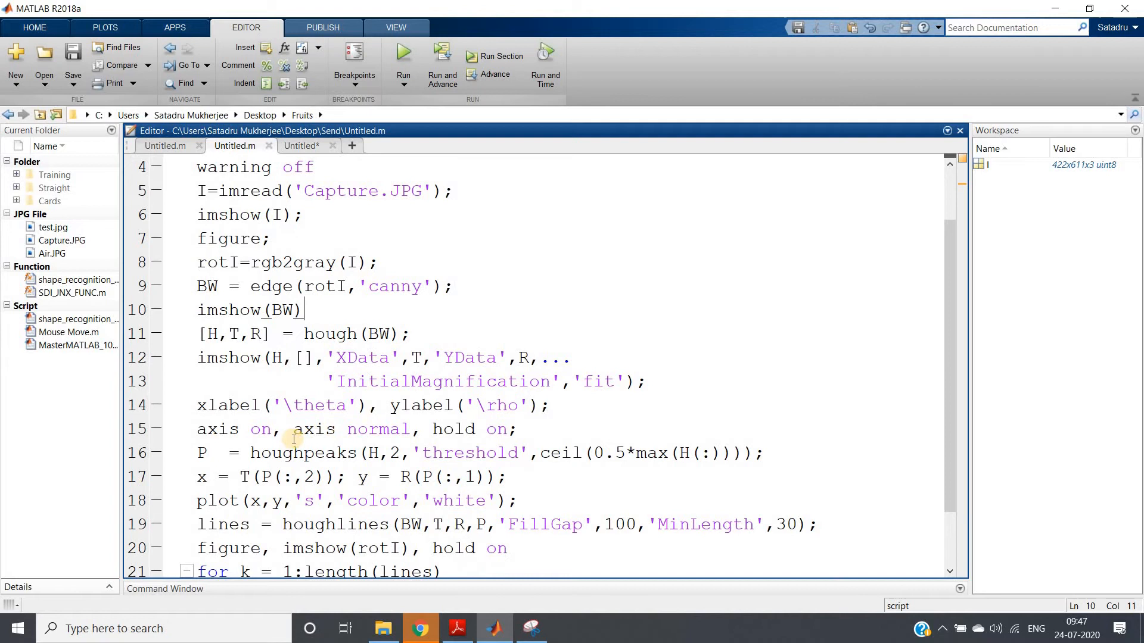
pyautogui.doubleClick(392, 453)
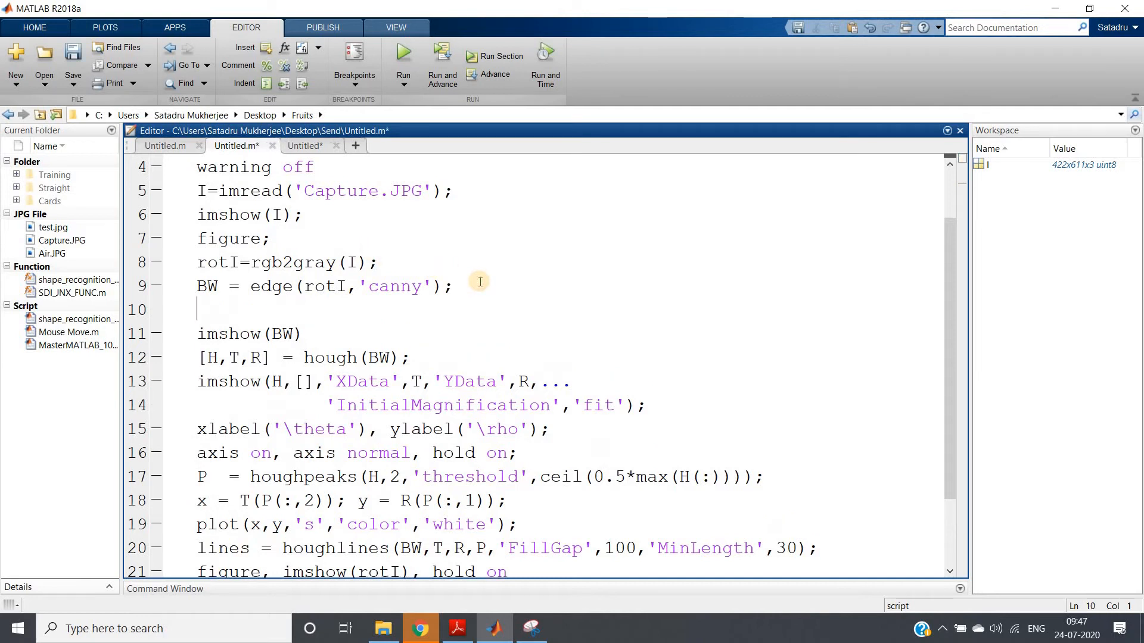
# - Add the line [rcc,ccc]=size(rotI); computing the image's row and column counts
pyautogui.write('[rcc ccc')
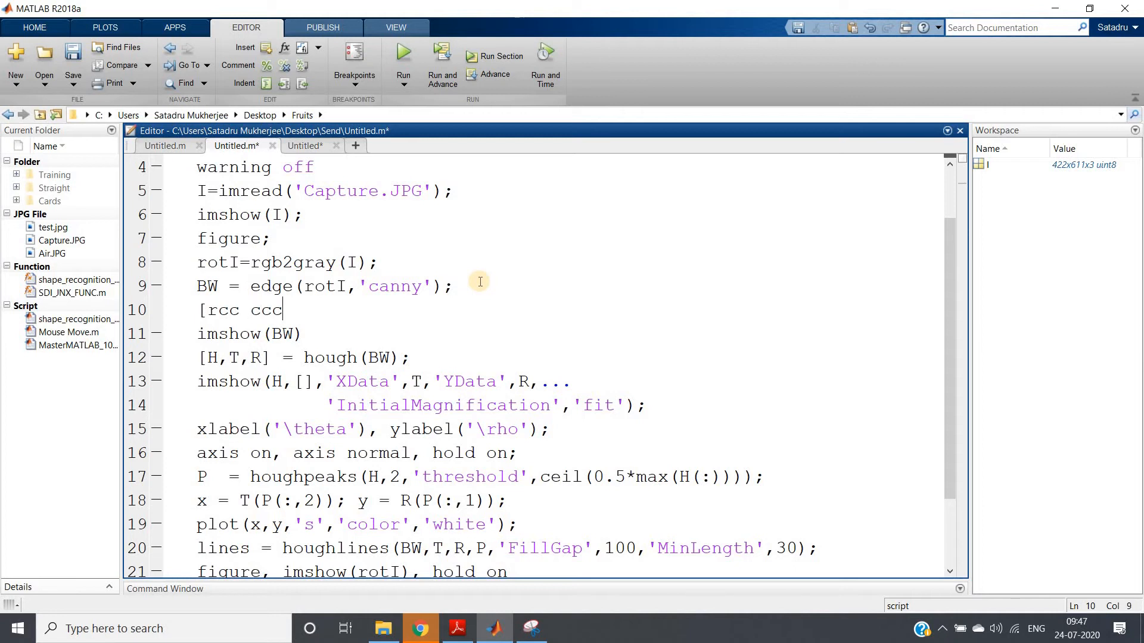
pyautogui.write(']=size')
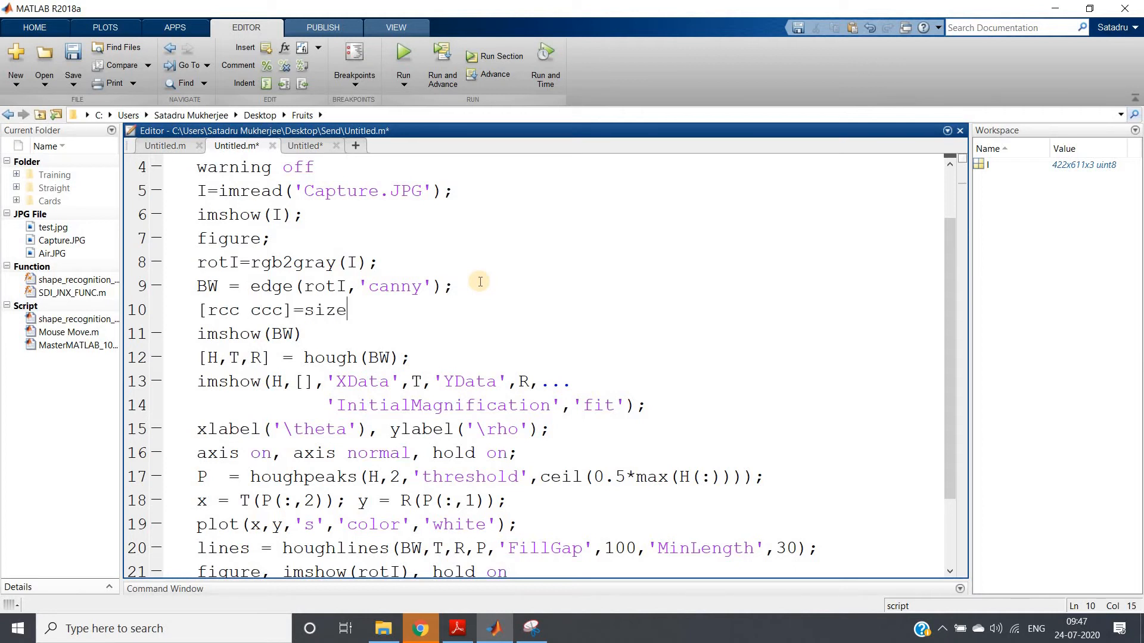
pyautogui.write('(rot')
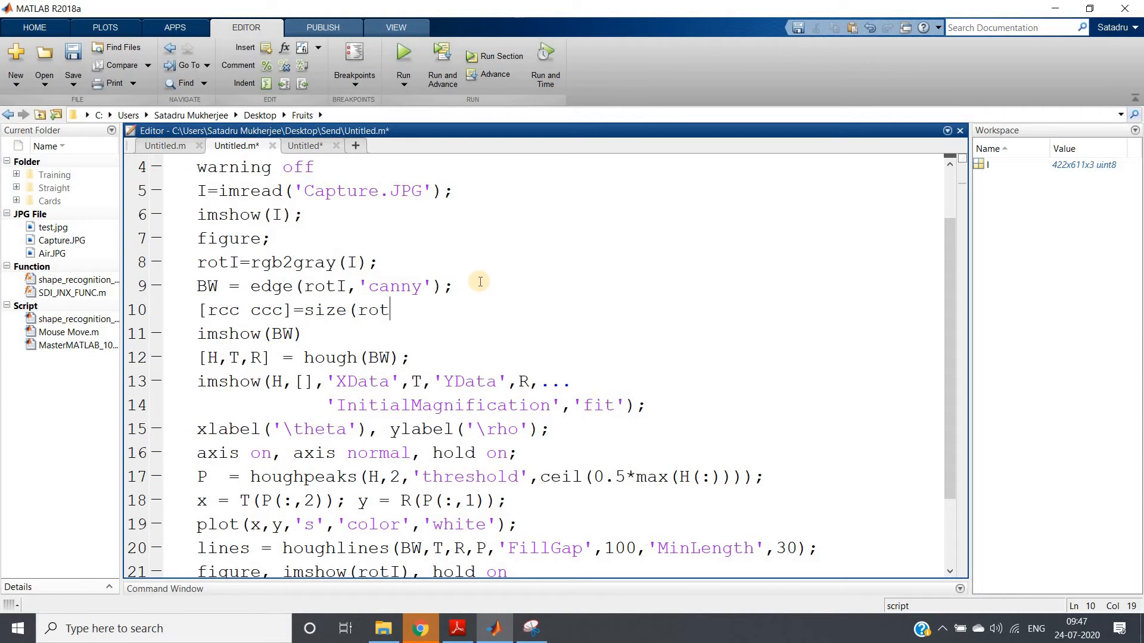
pyautogui.write('I);')
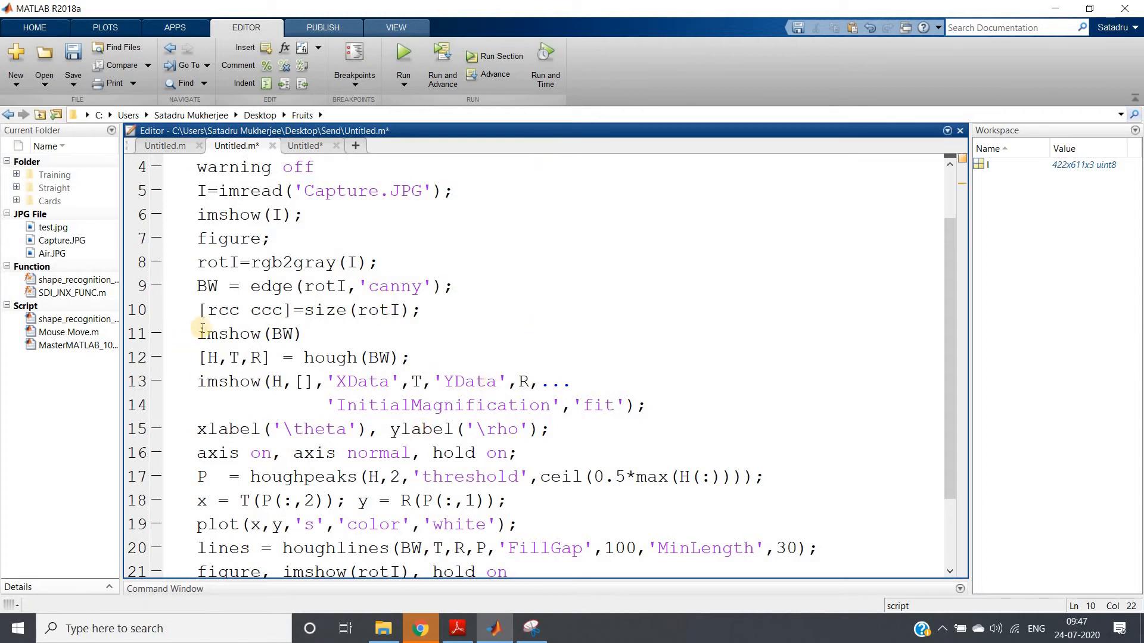
pyautogui.doubleClick(221, 310)
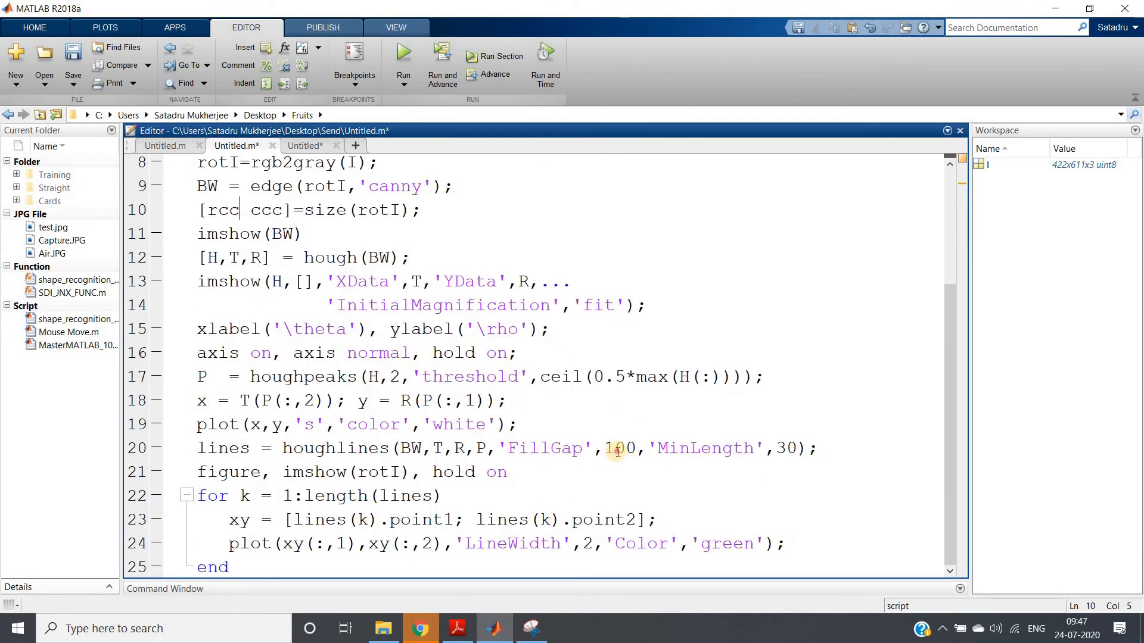
pyautogui.write('rcc')
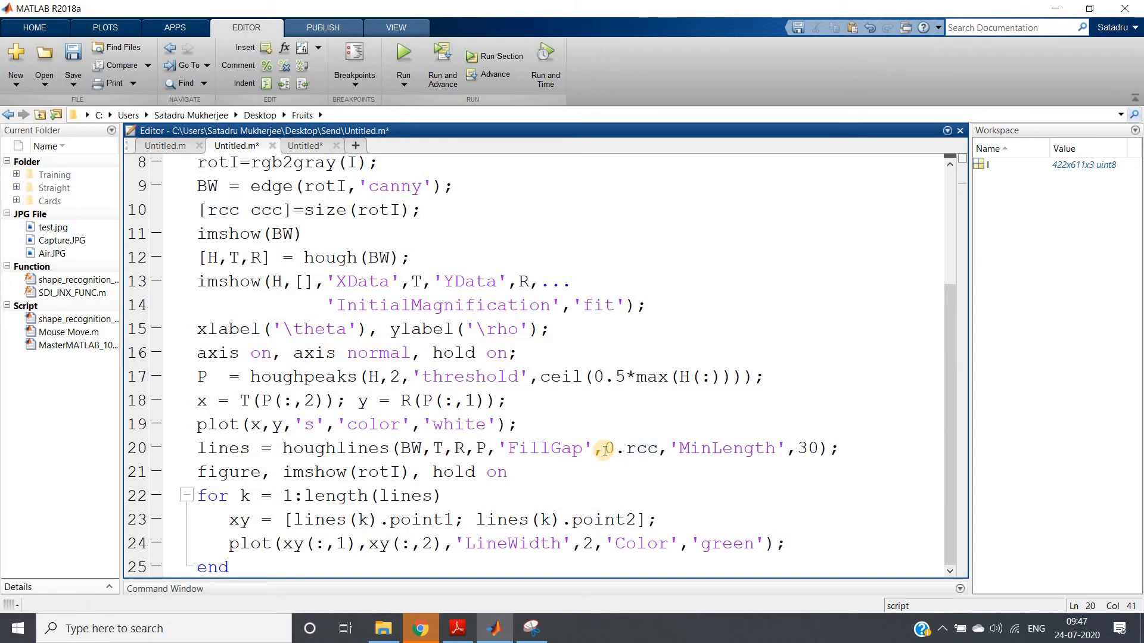
# - Set houghlines FillGap to 0.8*rcc and select the whole script
pyautogui.write('0.8*')
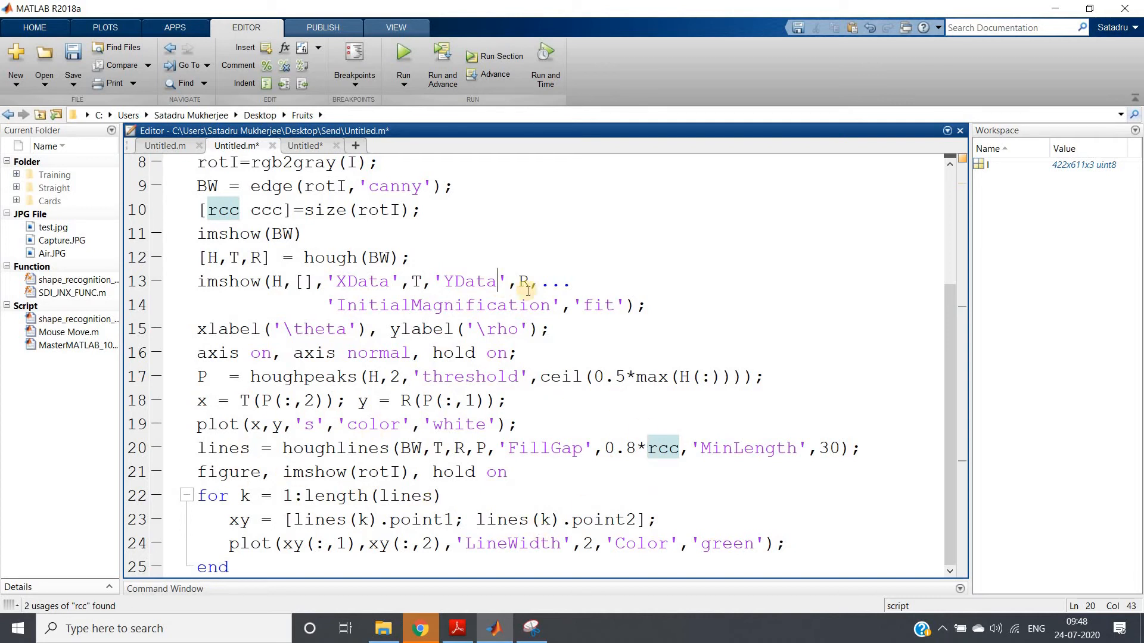
pyautogui.press('ctrl+a')
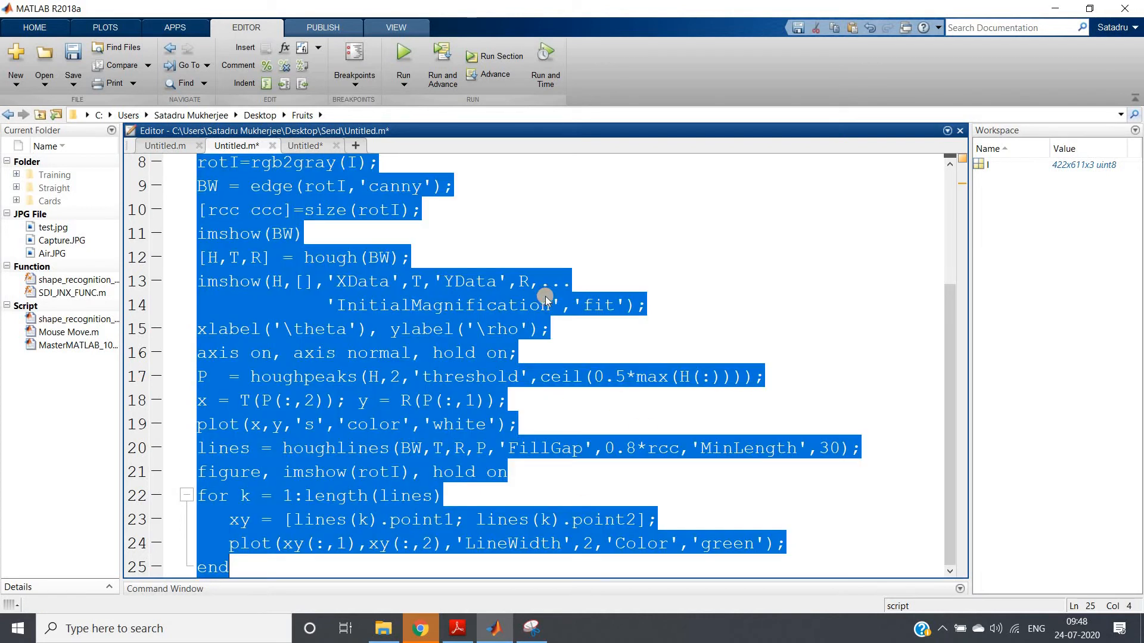
# - Change imshow(rotI) to imshow(I) and rerun so the green lane lines sit on the colour road photo
pyautogui.click(403, 55)
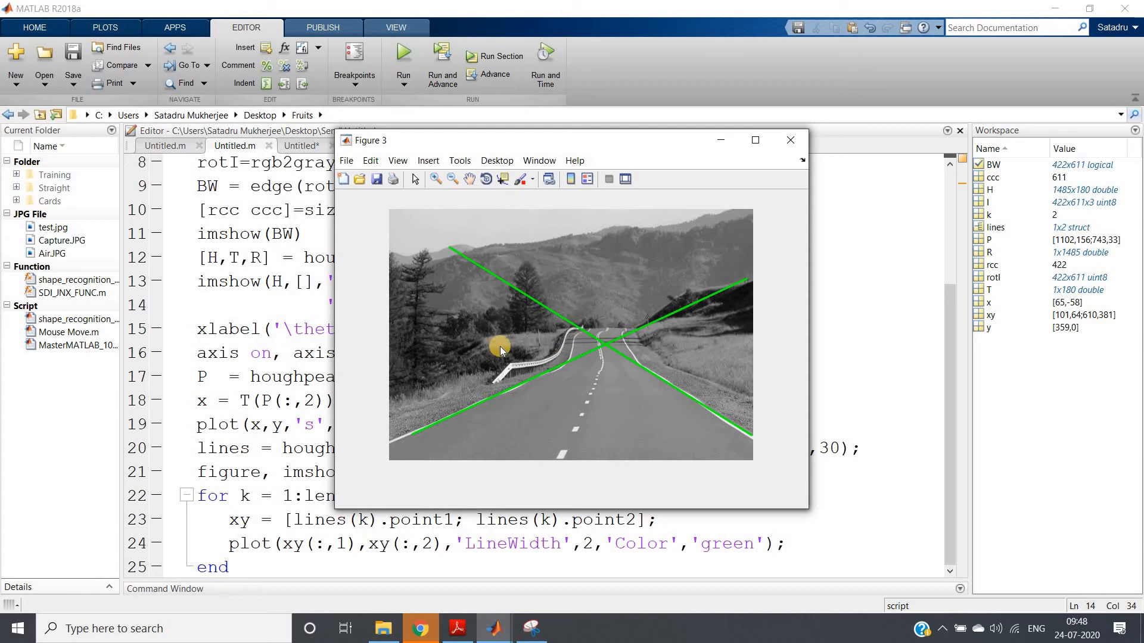
pyautogui.click(789, 140)
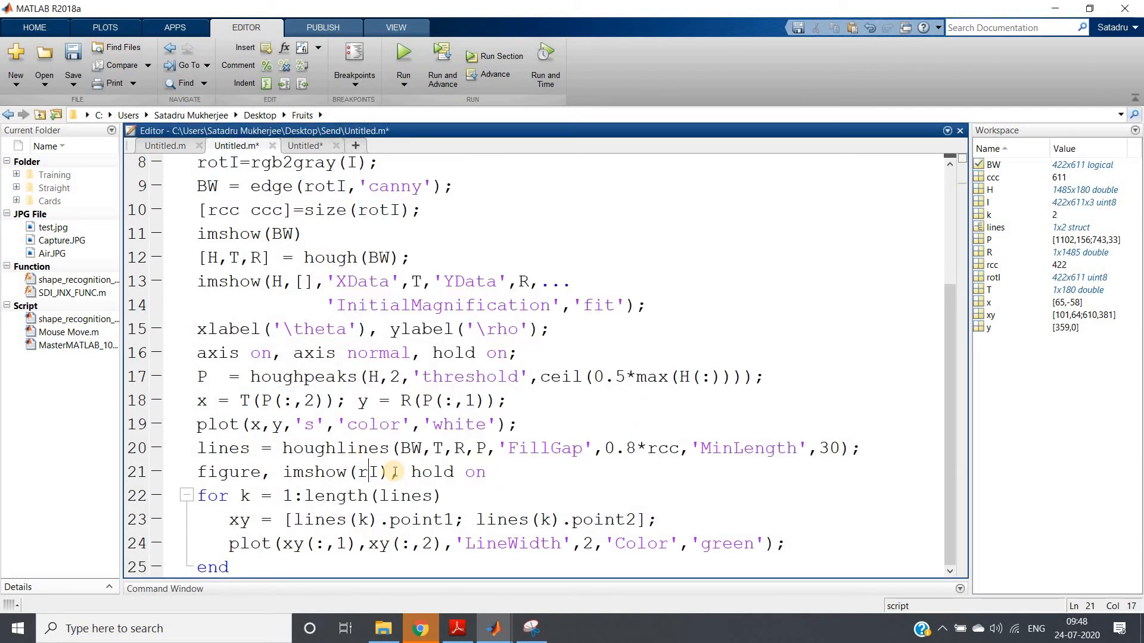
pyautogui.rightClick(363, 266)
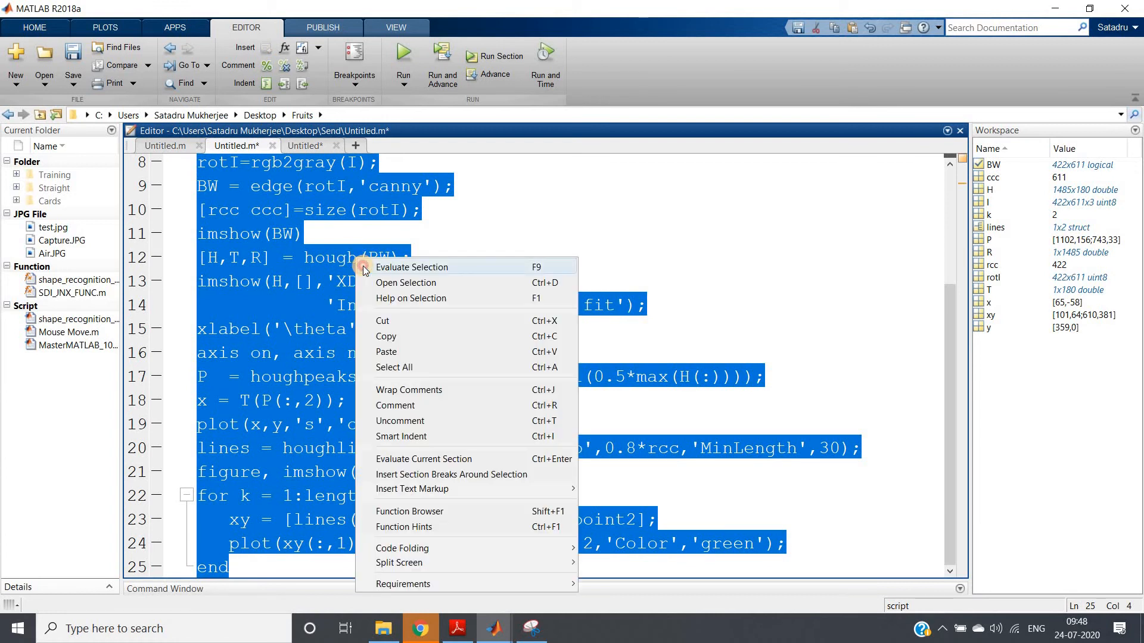
pyautogui.click(411, 266)
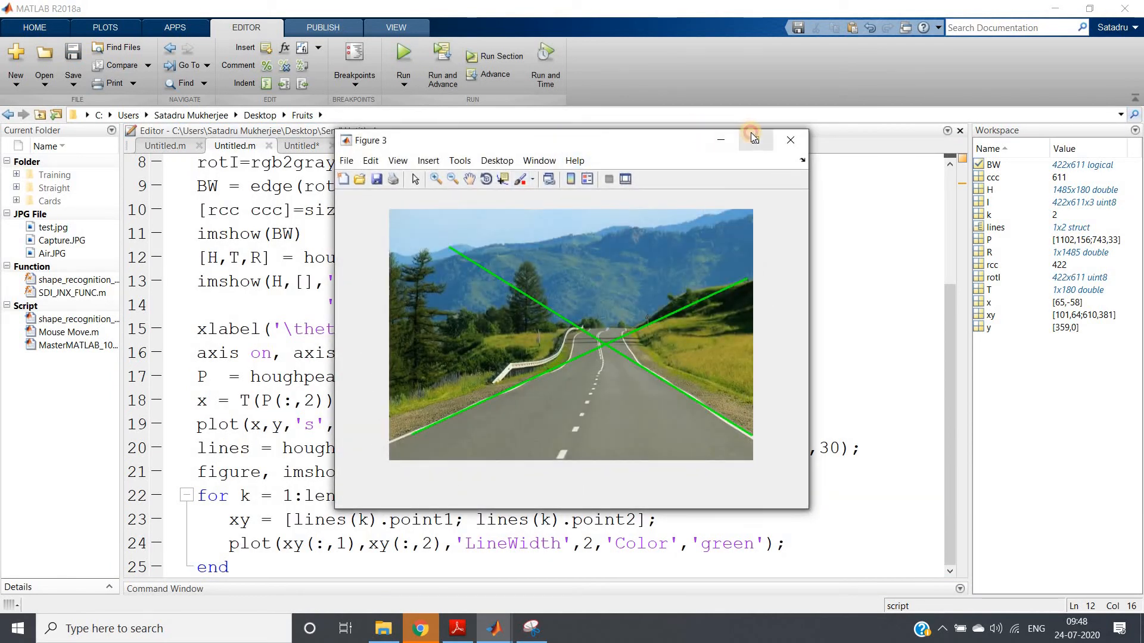
pyautogui.click(750, 140)
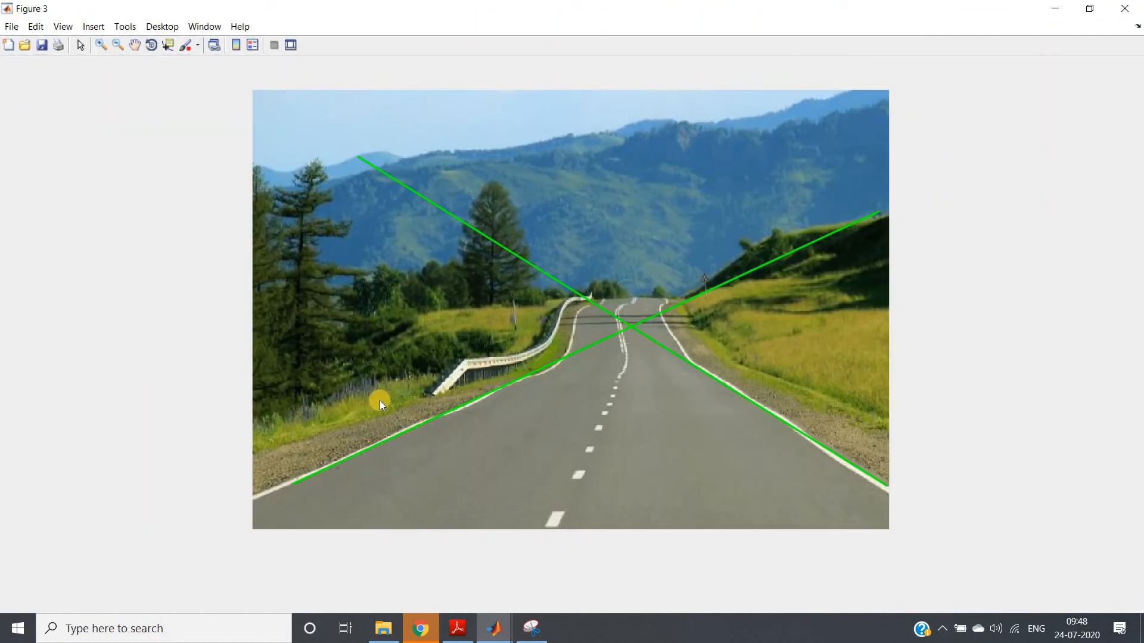
pyautogui.moveTo(361, 242)
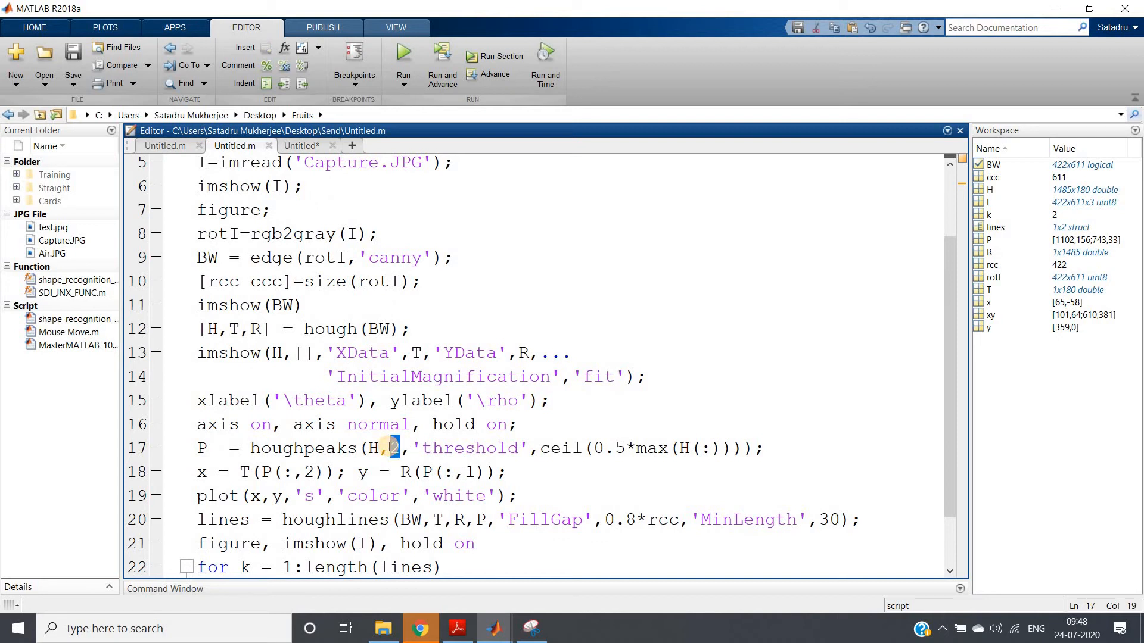
# - Change the houghpeaks peak count on line 17 from 2 to 3
pyautogui.write('3')
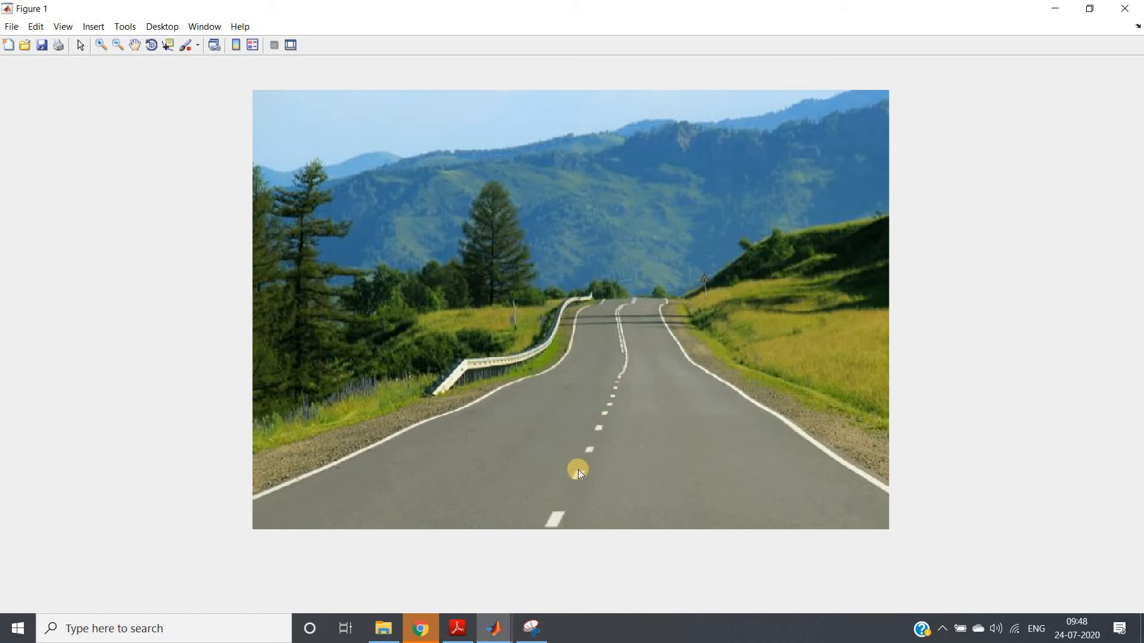
pyautogui.moveTo(545, 552)
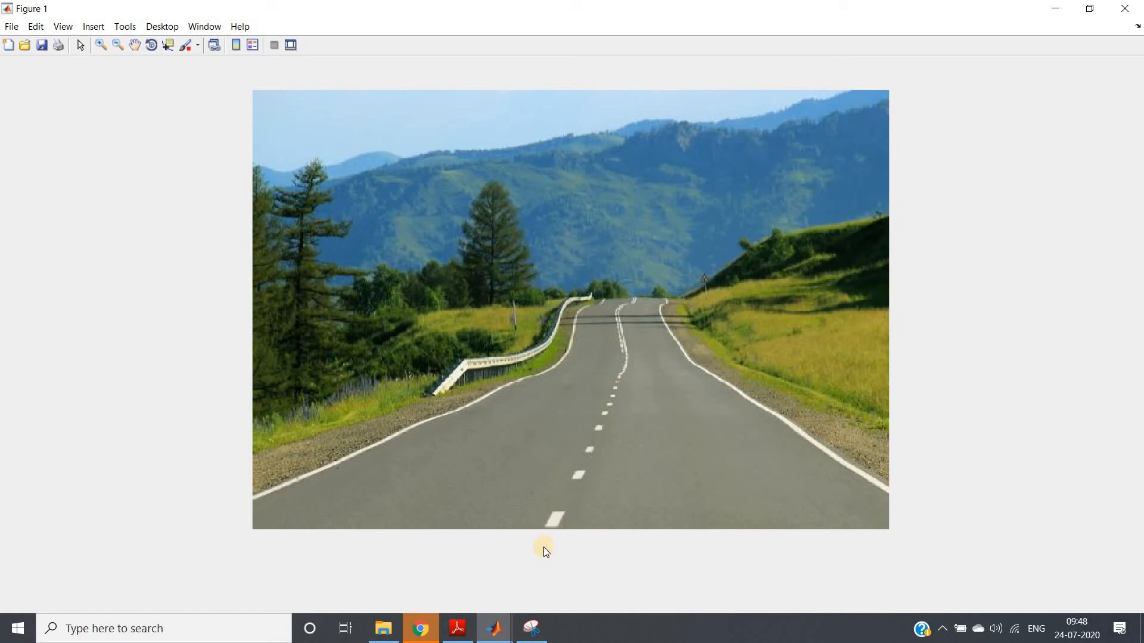
pyautogui.moveTo(571, 491)
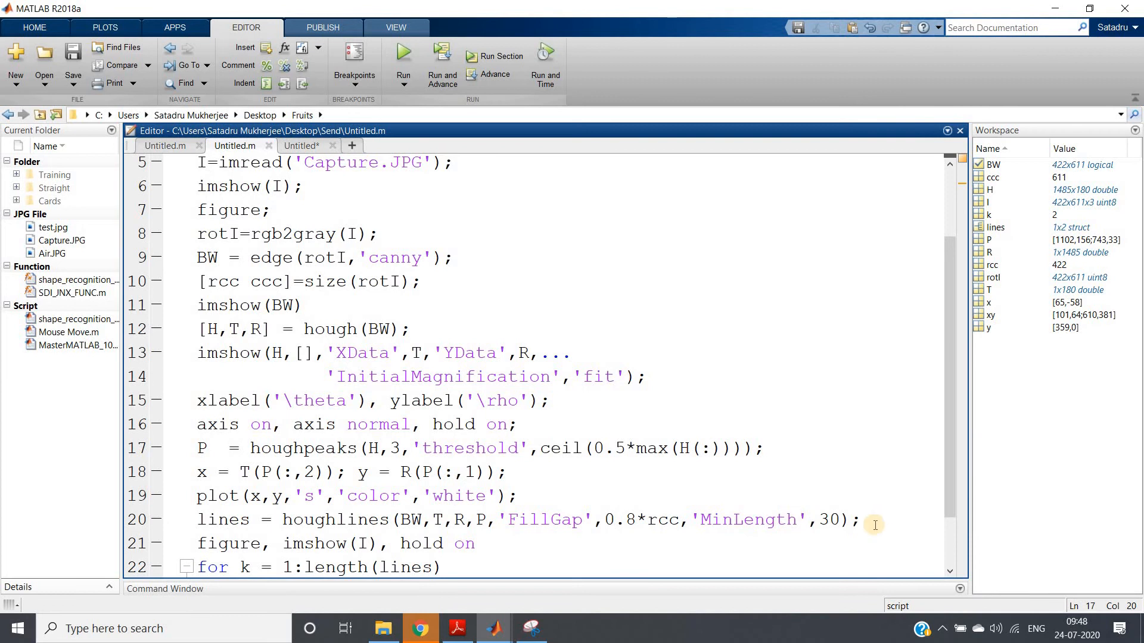
pyautogui.moveTo(488, 628)
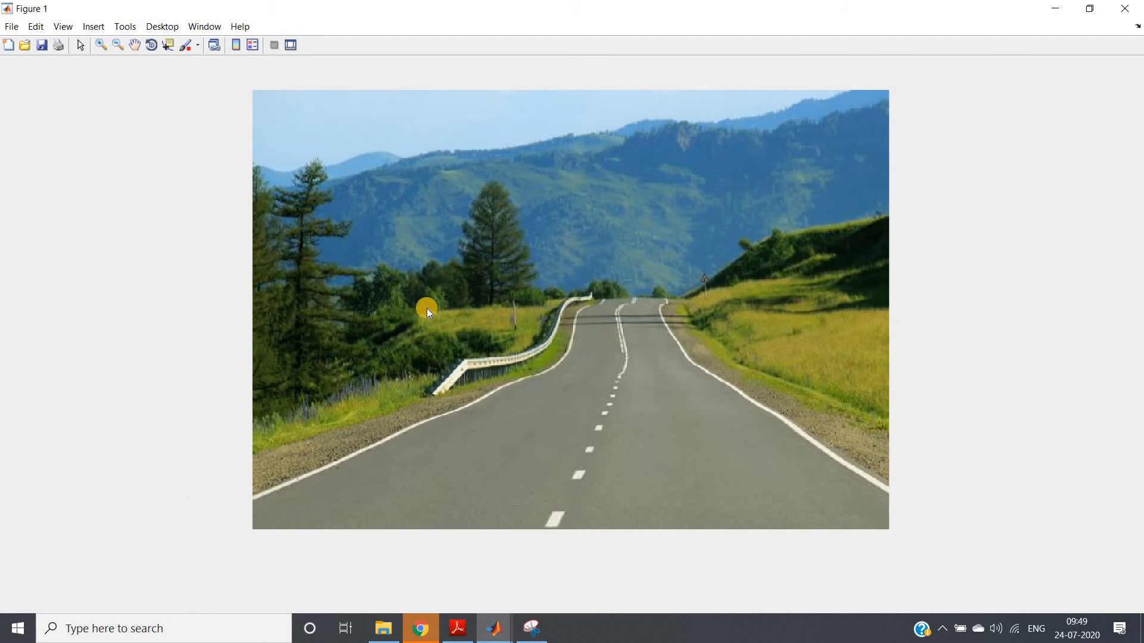
pyautogui.moveTo(555, 354)
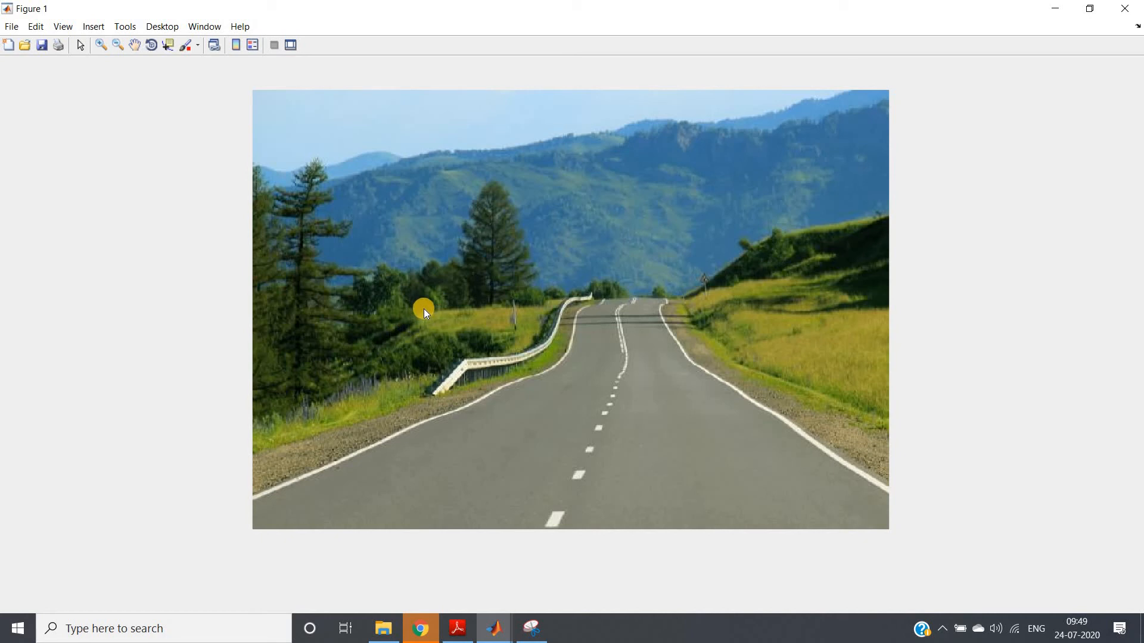
pyautogui.moveTo(716, 305)
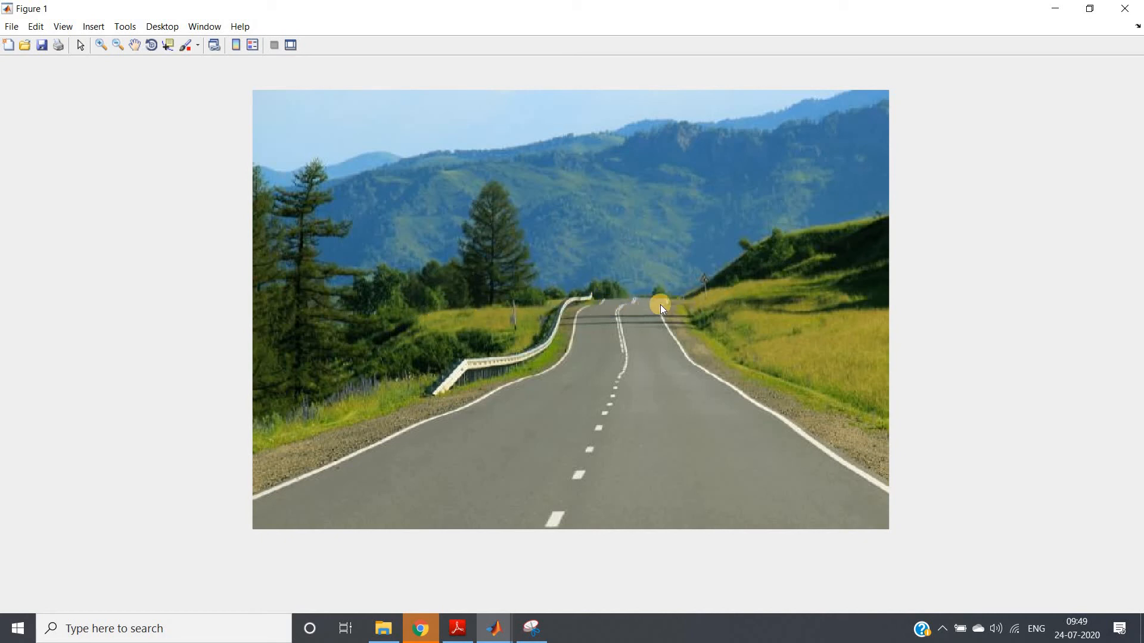
pyautogui.moveTo(539, 318)
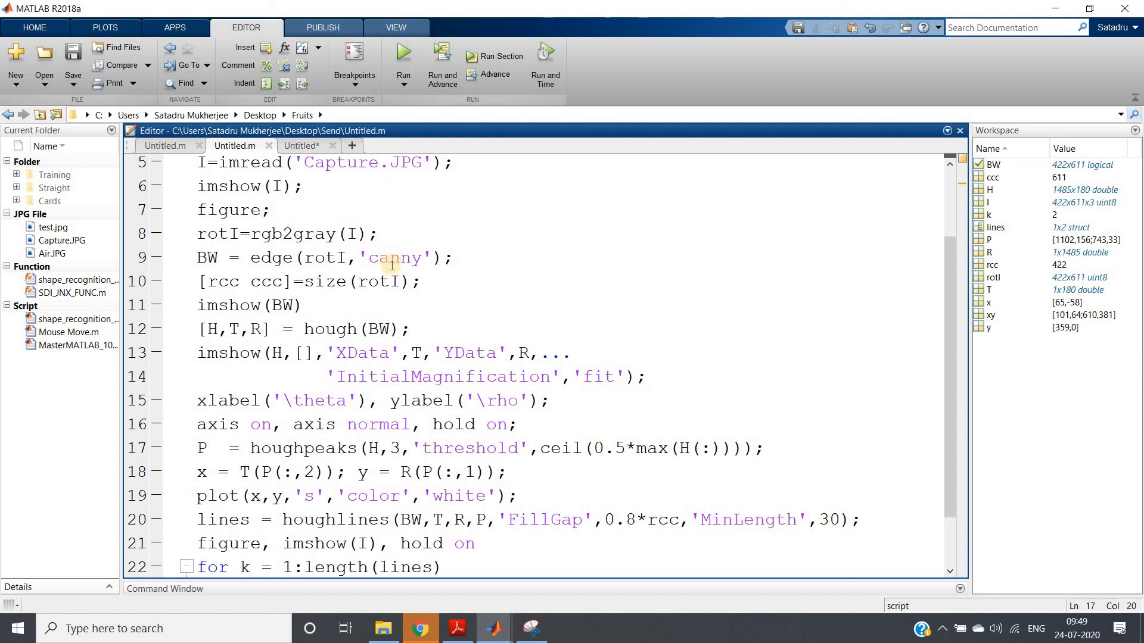
# - Evaluate the three-peak code to show three green lines on the road, then close the Hough plot
pyautogui.rightClick(401, 280)
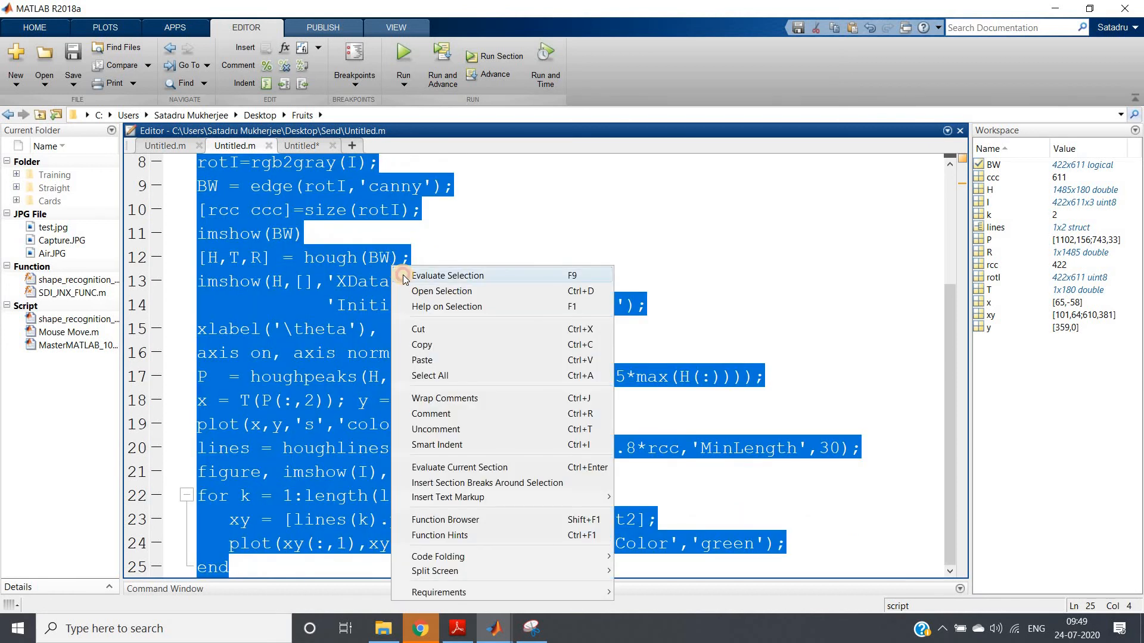
pyautogui.click(448, 275)
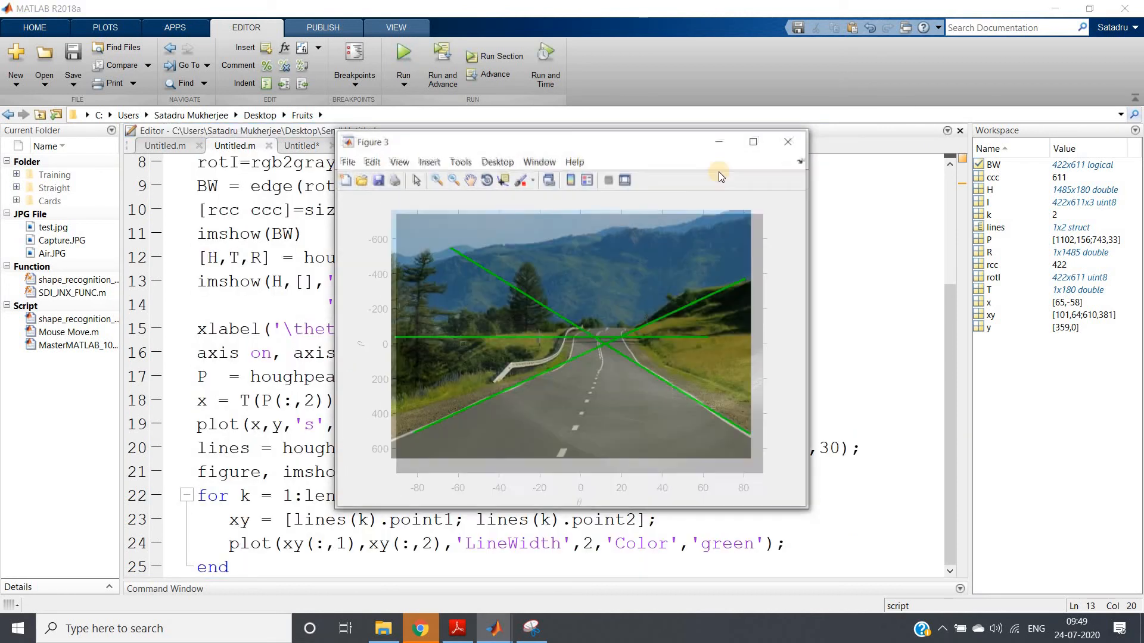
pyautogui.click(752, 142)
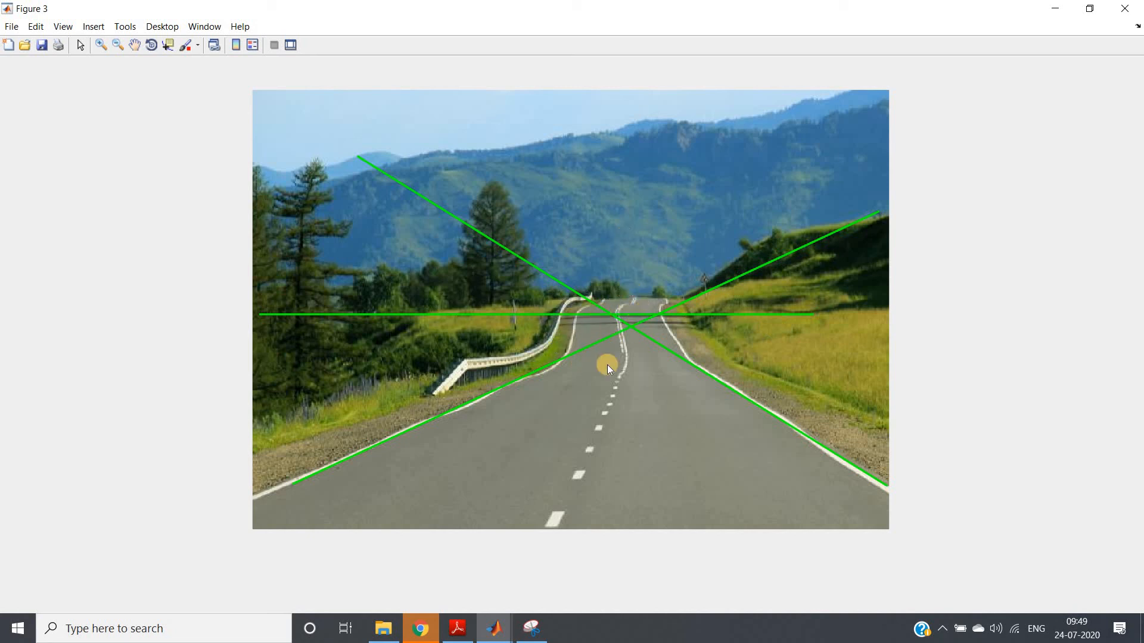
pyautogui.moveTo(924, 364)
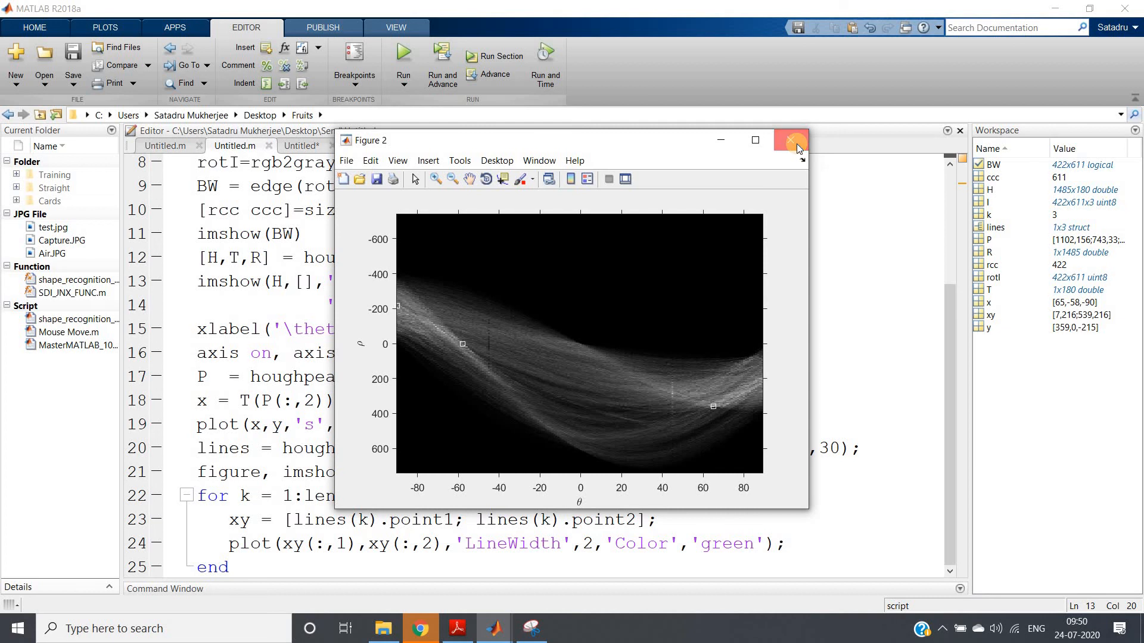
pyautogui.click(791, 140)
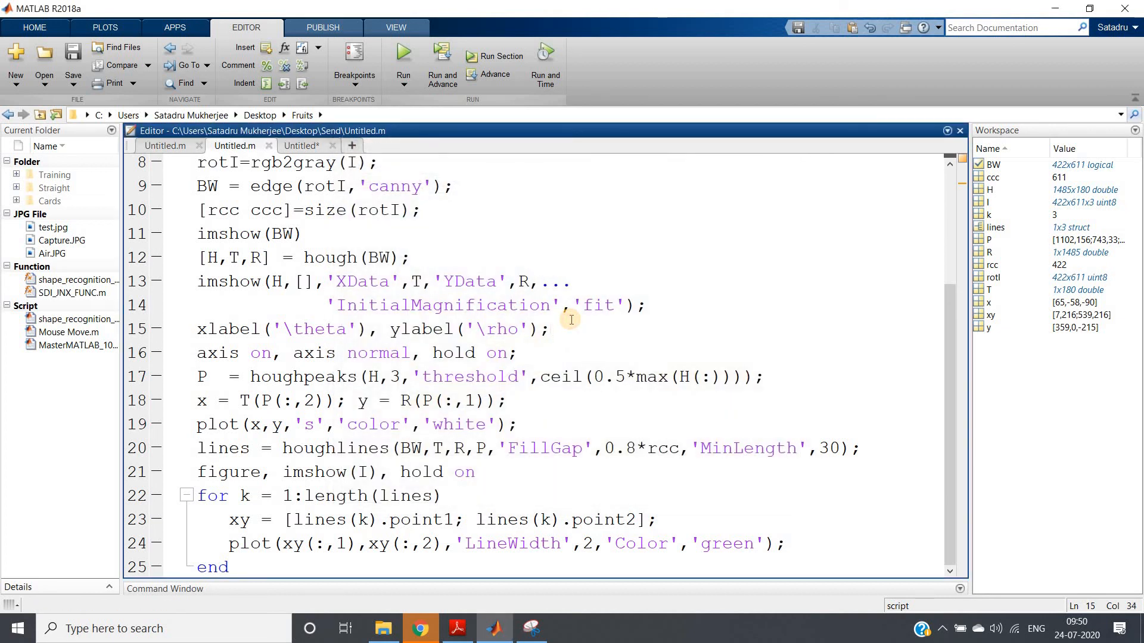